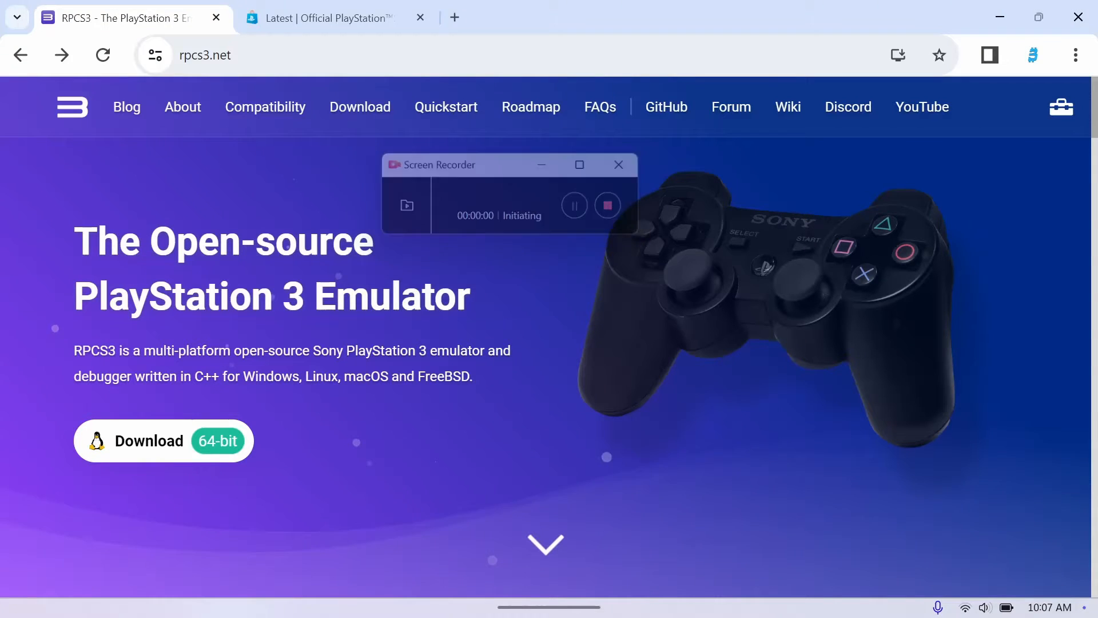
Go to the RPCS3 download page from rpcs3.net's top navigation bar.
{"action": "left_click", "coordinate": [618, 164]}
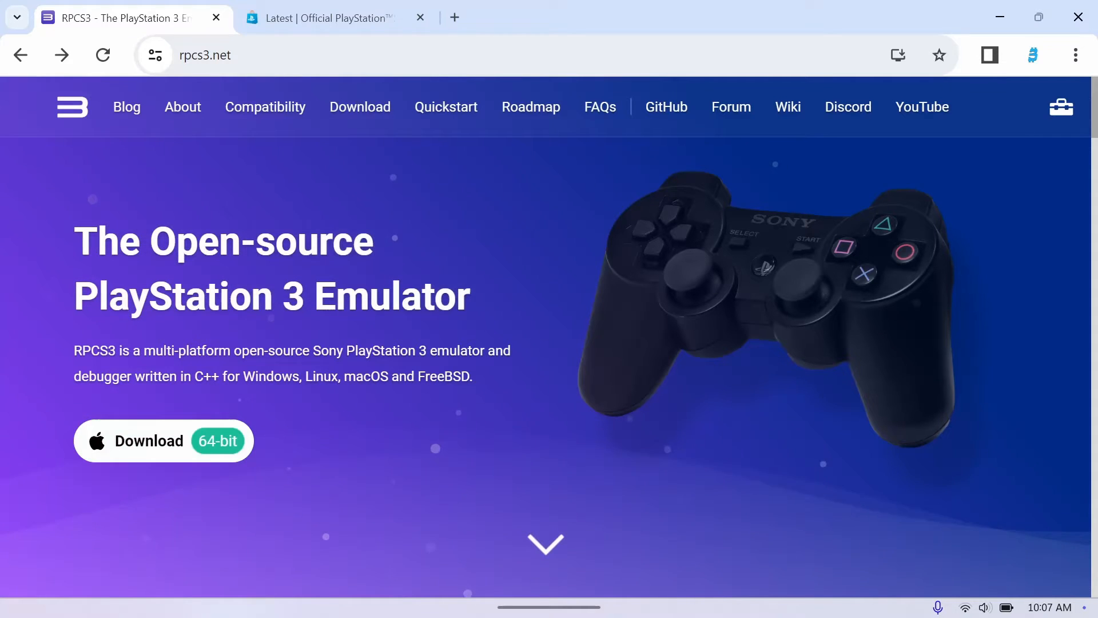
{"action": "mouse_move", "coordinate": [163, 440]}
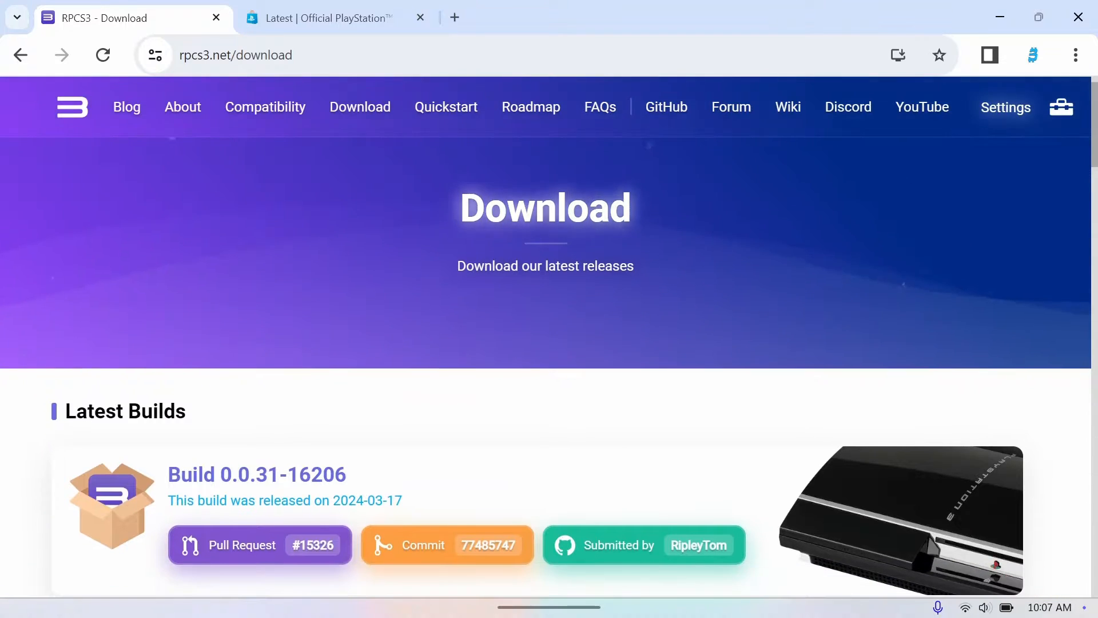
Download the RPCS3 Windows build v0.0.31-16206 and open the downloaded archive.
{"action": "scroll", "scroll_direction": "down", "scroll_amount": 3}
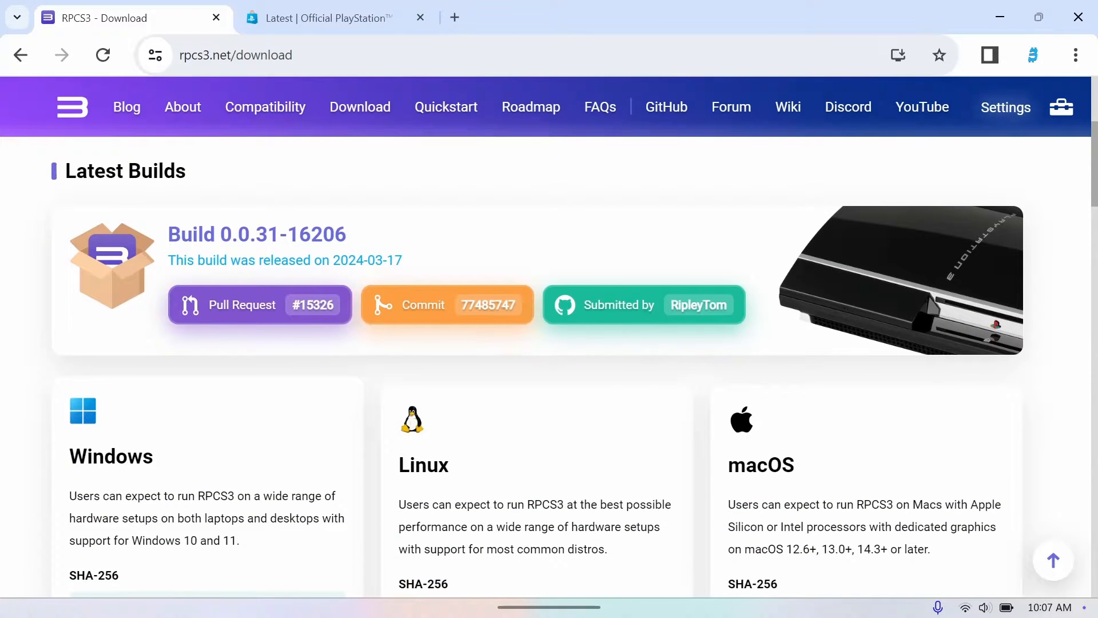
{"action": "scroll", "scroll_direction": "down", "scroll_amount": 3}
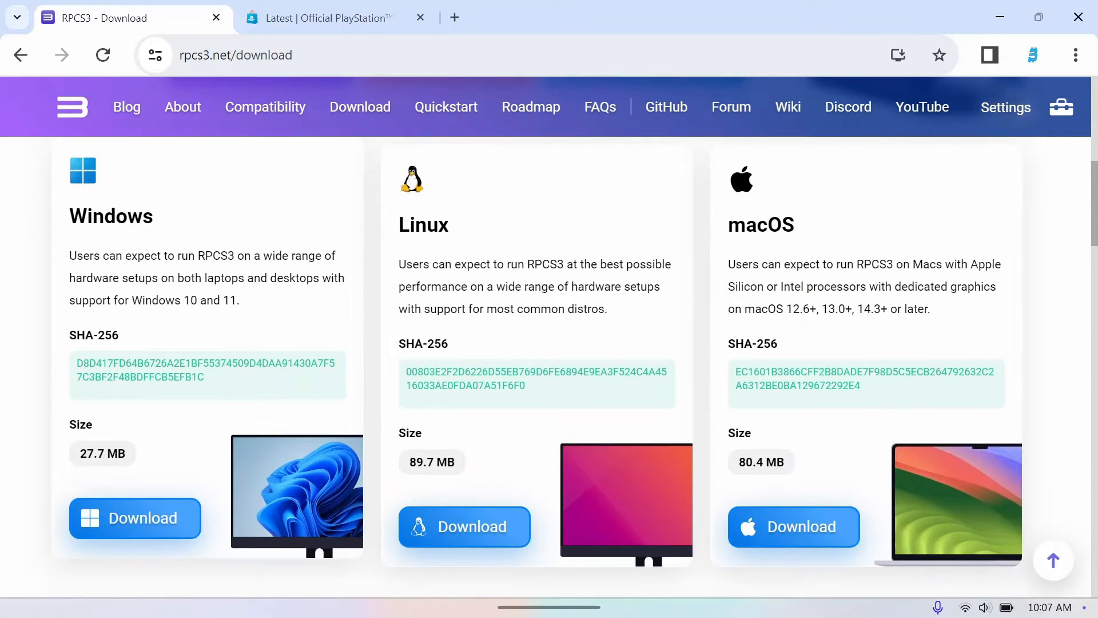
{"action": "left_click", "coordinate": [134, 518]}
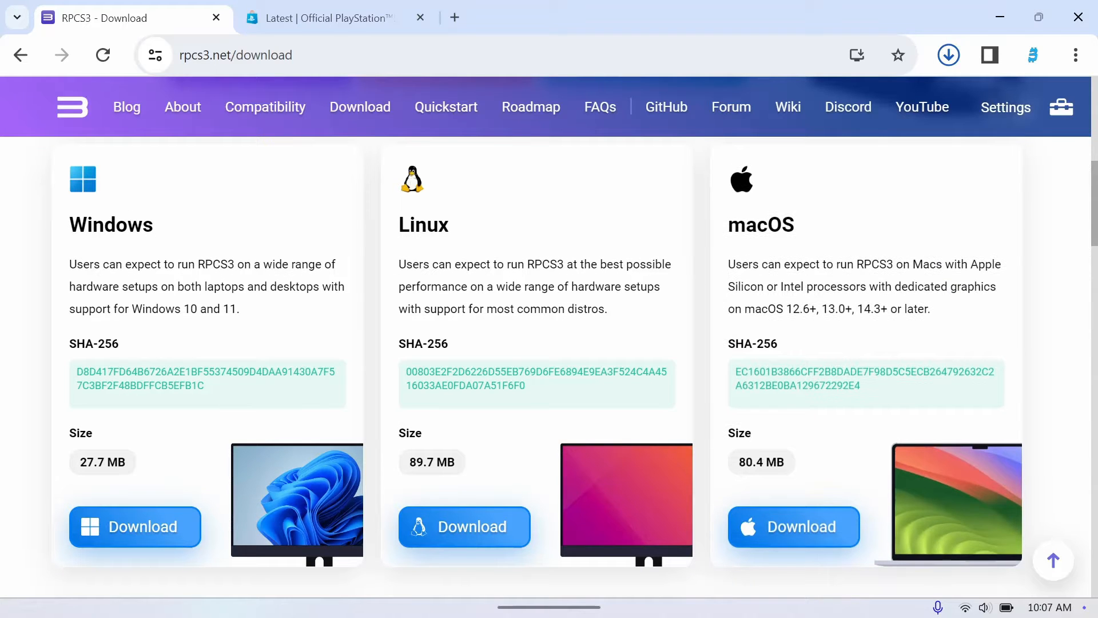
{"action": "left_click", "coordinate": [948, 54]}
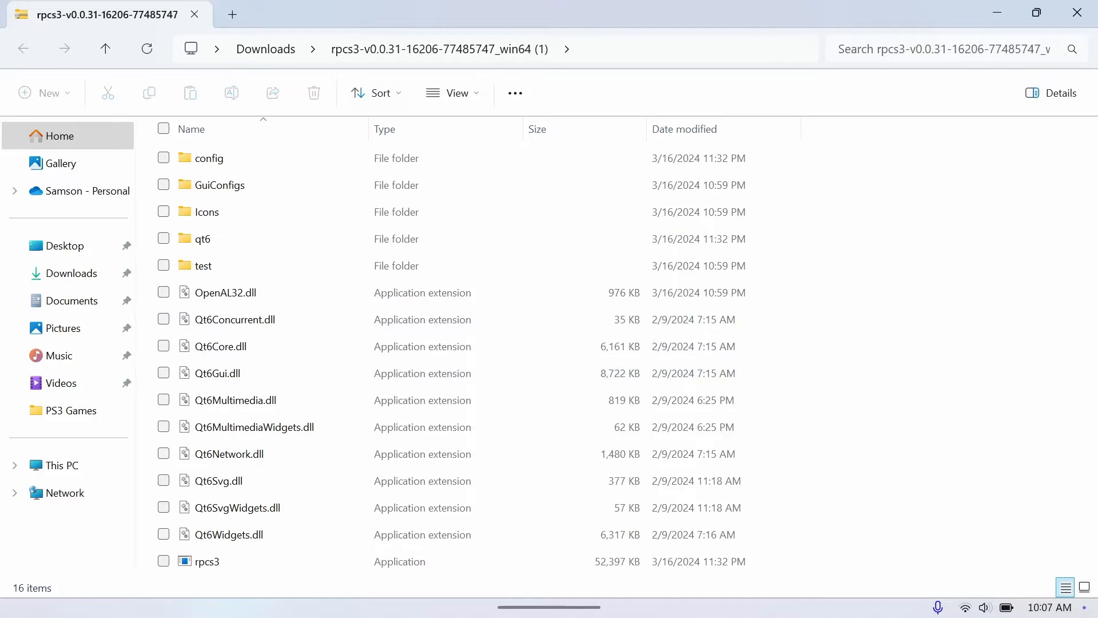
Extract the rpcs3 zip from Downloads into a new Desktop folder named RPCS3.
{"action": "left_click", "coordinate": [221, 184]}
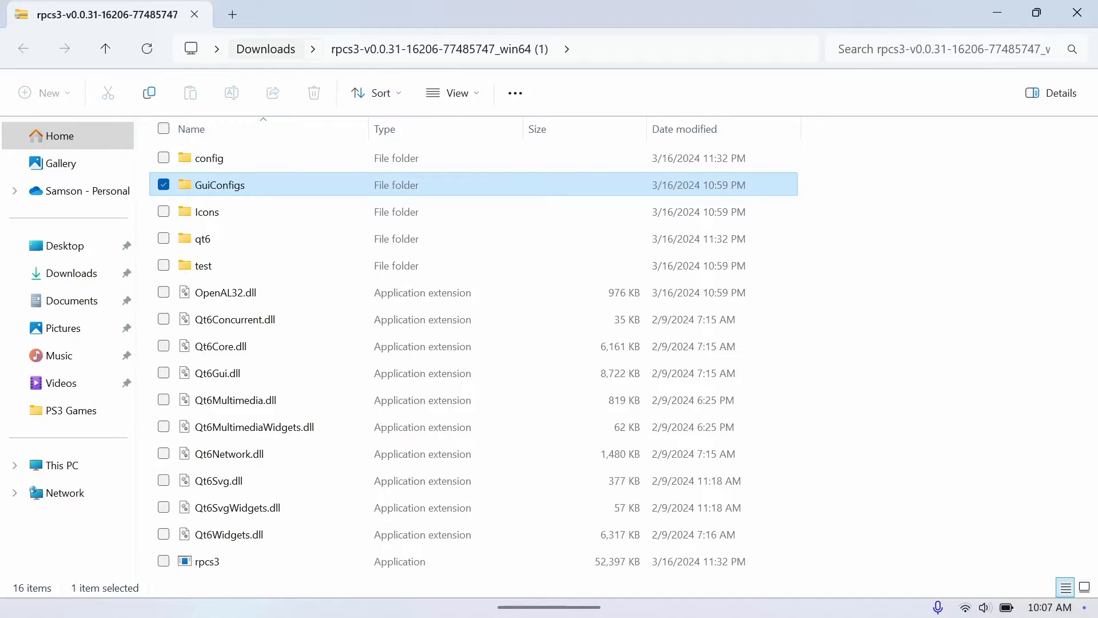
{"action": "left_click", "coordinate": [104, 48]}
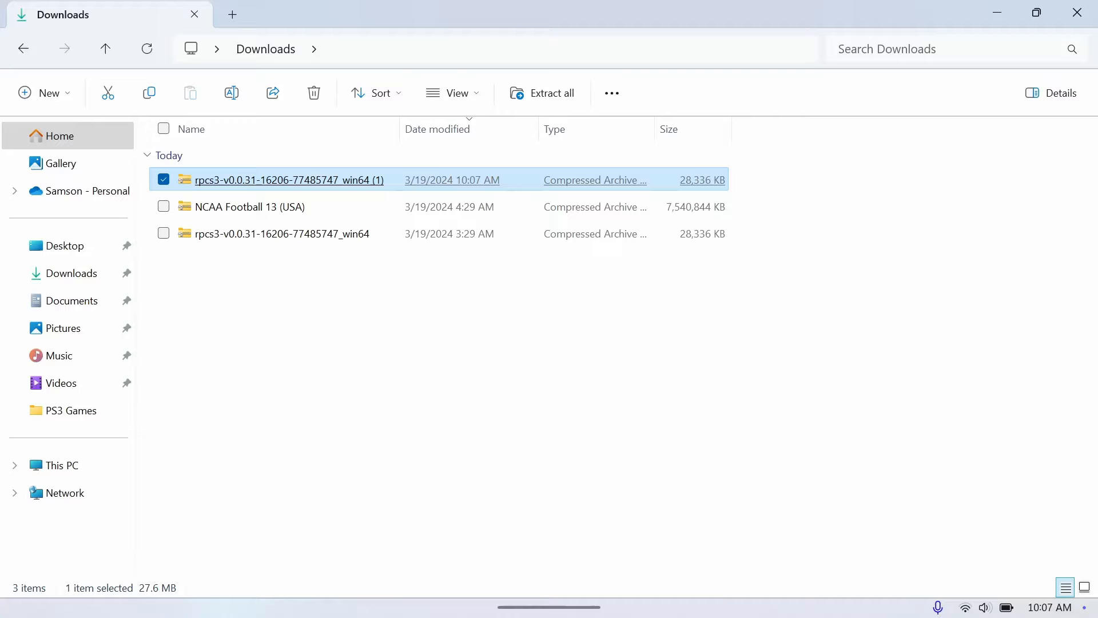
{"action": "mouse_move", "coordinate": [287, 179]}
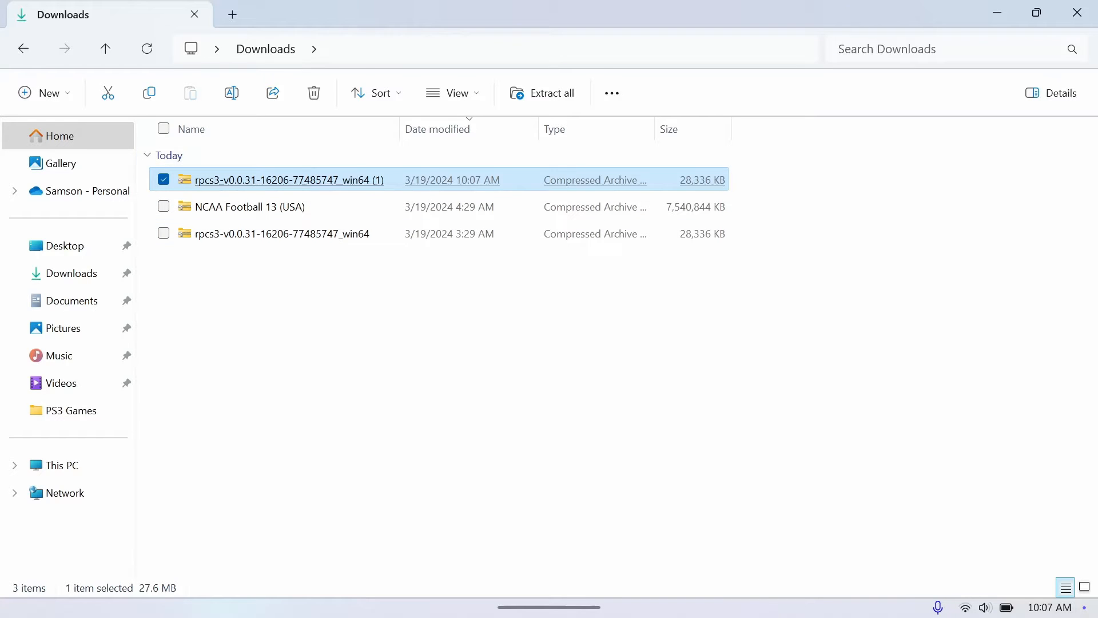
{"action": "left_click", "coordinate": [549, 92]}
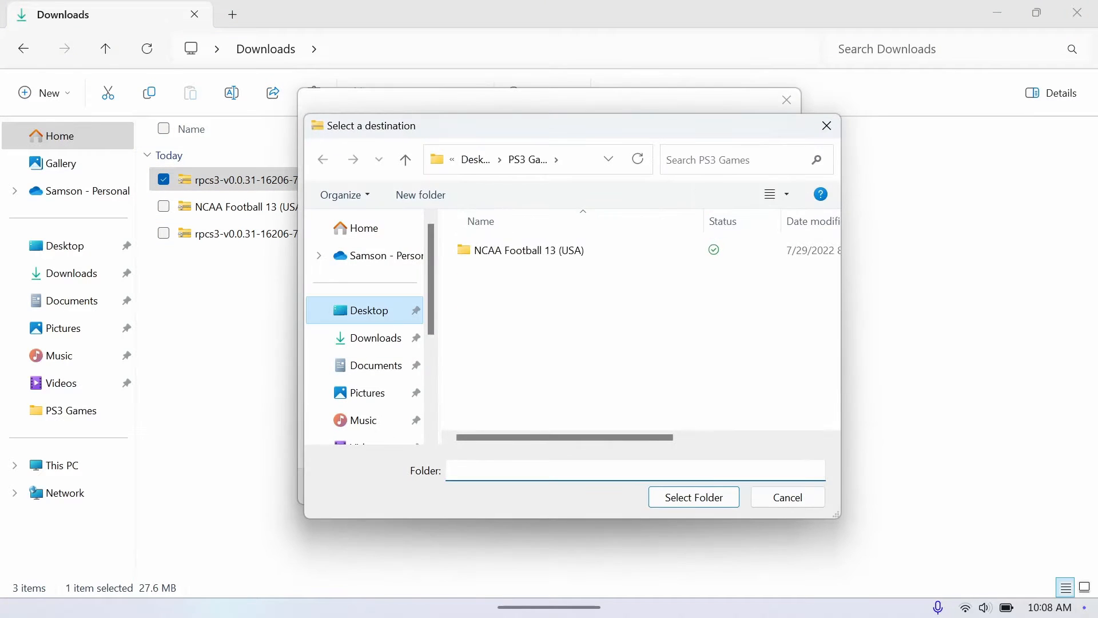
{"action": "left_click", "coordinate": [419, 195]}
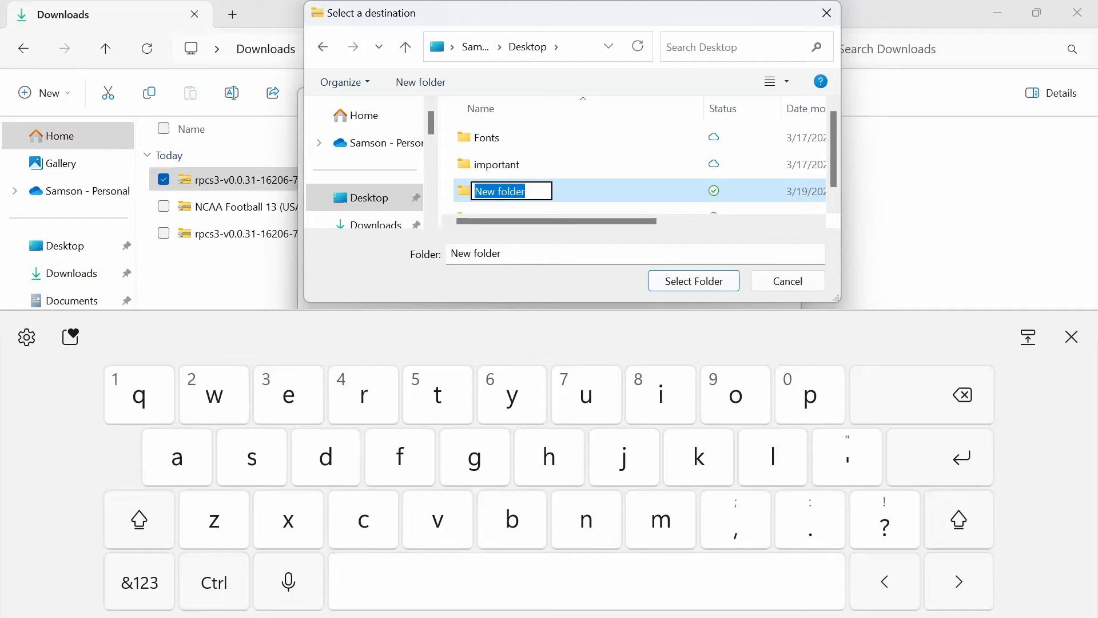
{"action": "type", "text": "RPCS3"}
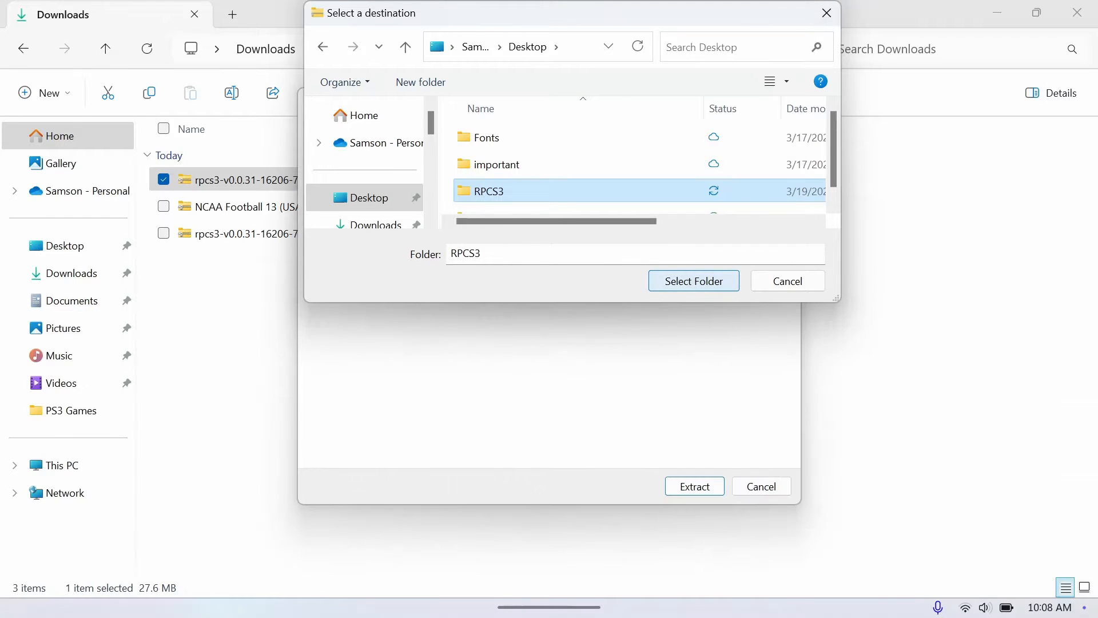
{"action": "left_click", "coordinate": [692, 281]}
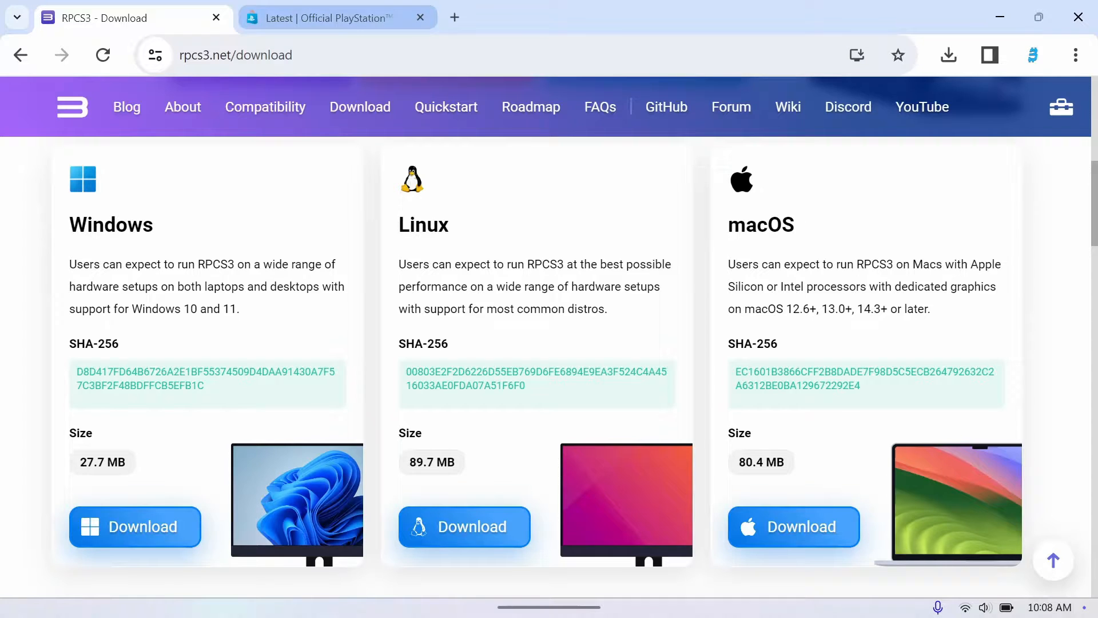
On the PlayStation site, go through Support > Hardware > Consoles to the PS3 page.
{"action": "left_click", "coordinate": [337, 18]}
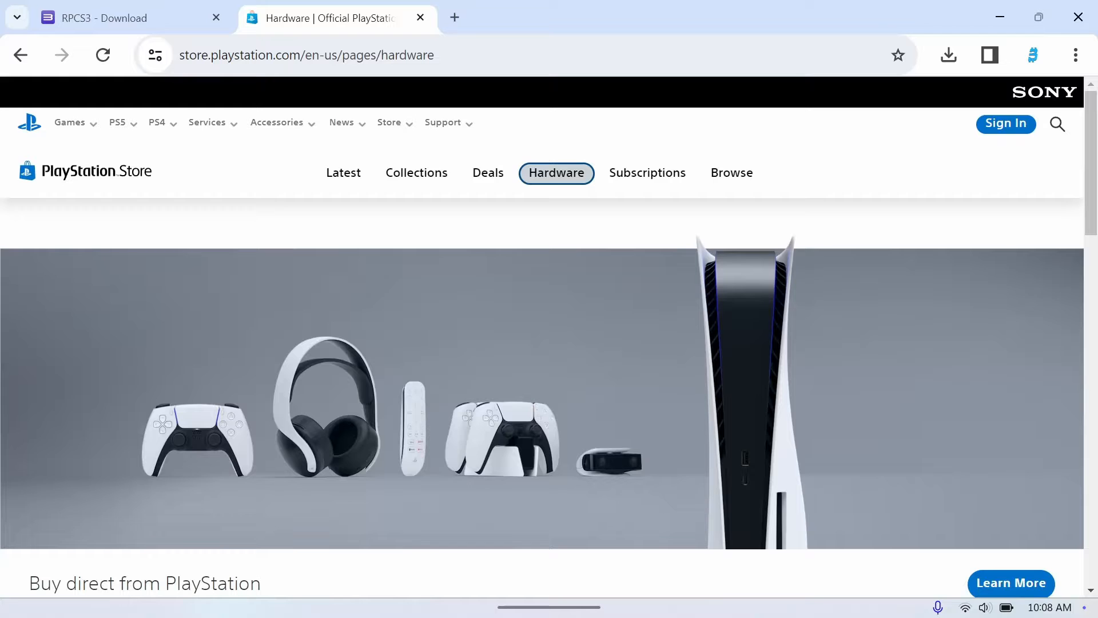
{"action": "left_click", "coordinate": [443, 122]}
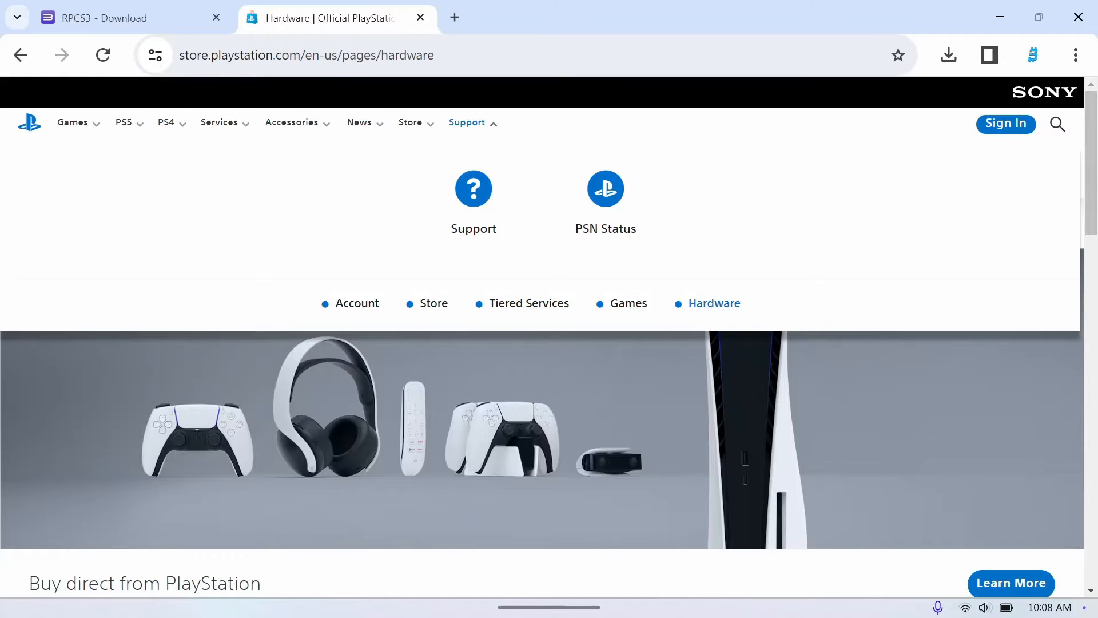
{"action": "left_click", "coordinate": [713, 302]}
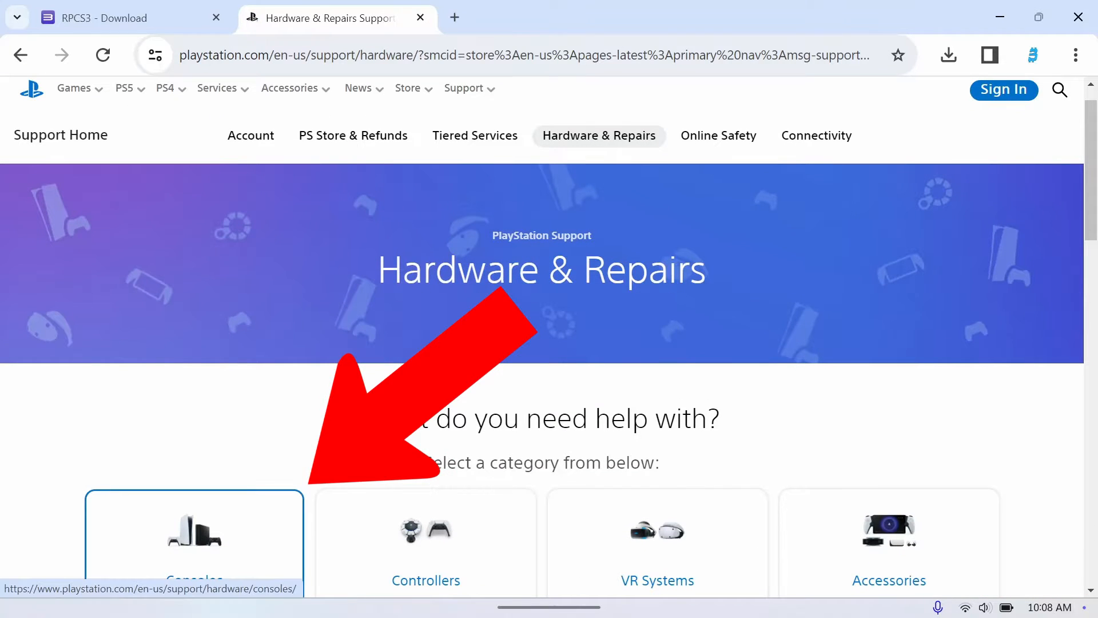
{"action": "left_click", "coordinate": [194, 532]}
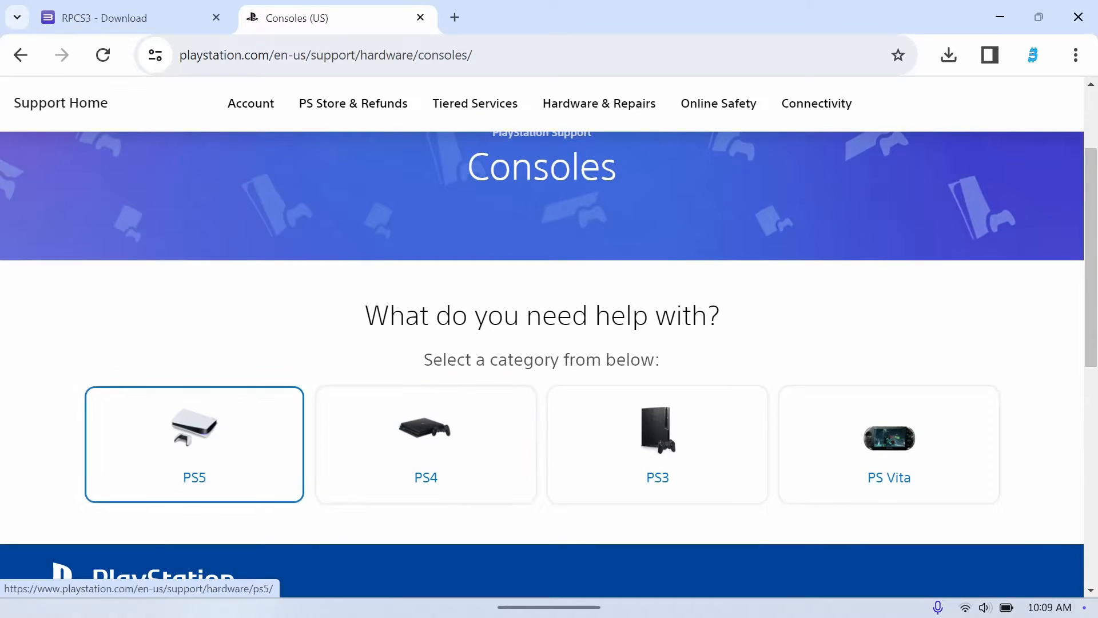
{"action": "left_click", "coordinate": [657, 443]}
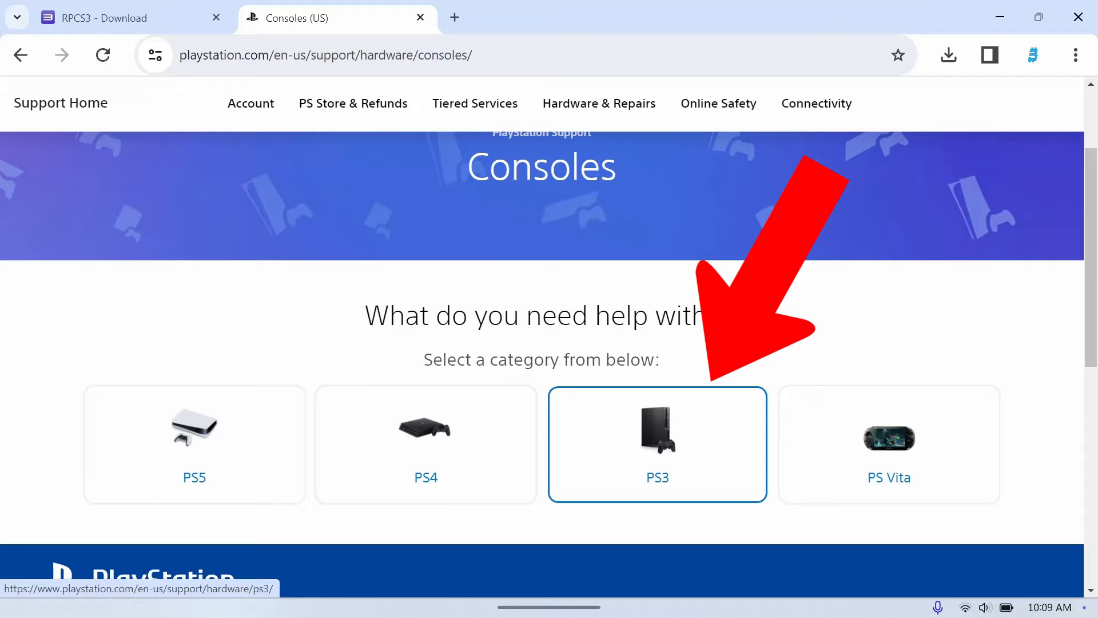
{"action": "left_click", "coordinate": [655, 444]}
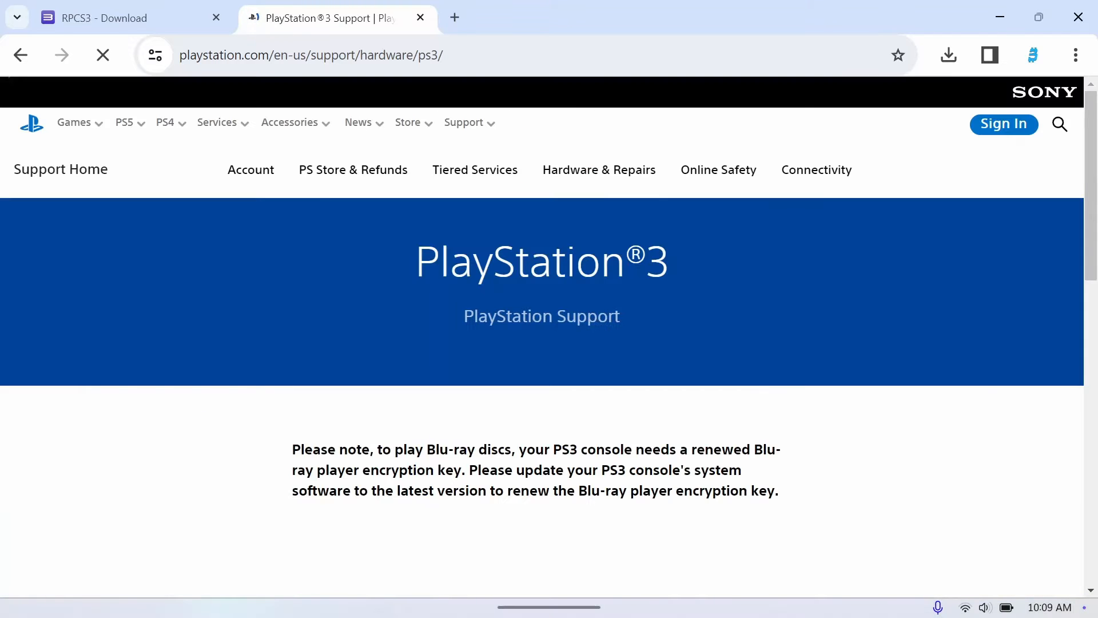
Show PS3 system software update, expand 'Update using a computer' and follow its link.
{"action": "scroll", "scroll_direction": "down", "scroll_amount": 3}
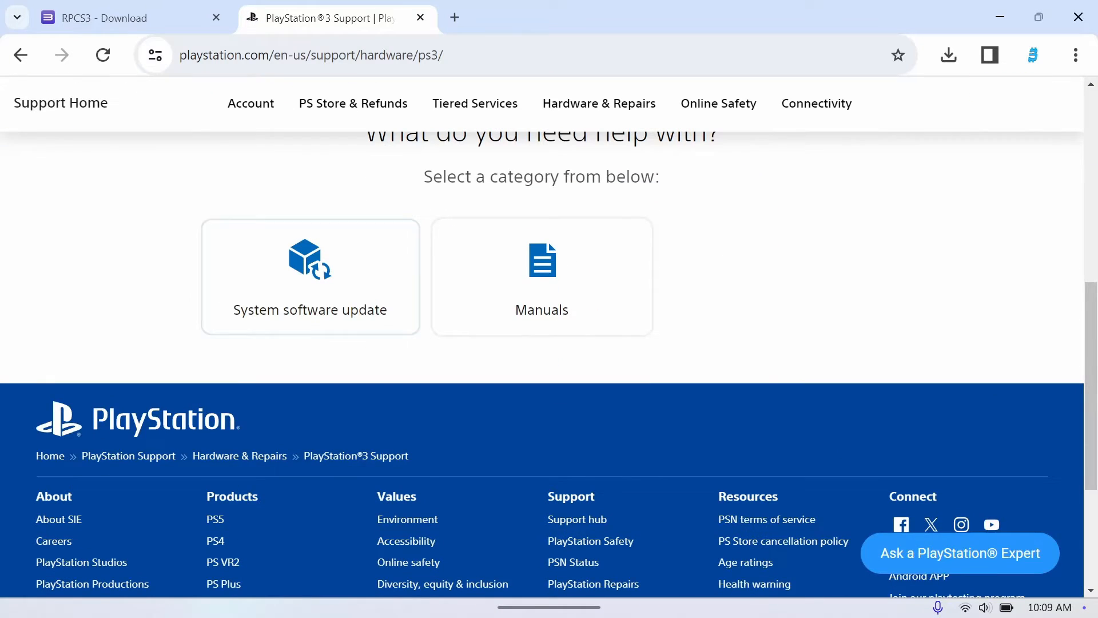
{"action": "left_click", "coordinate": [309, 277]}
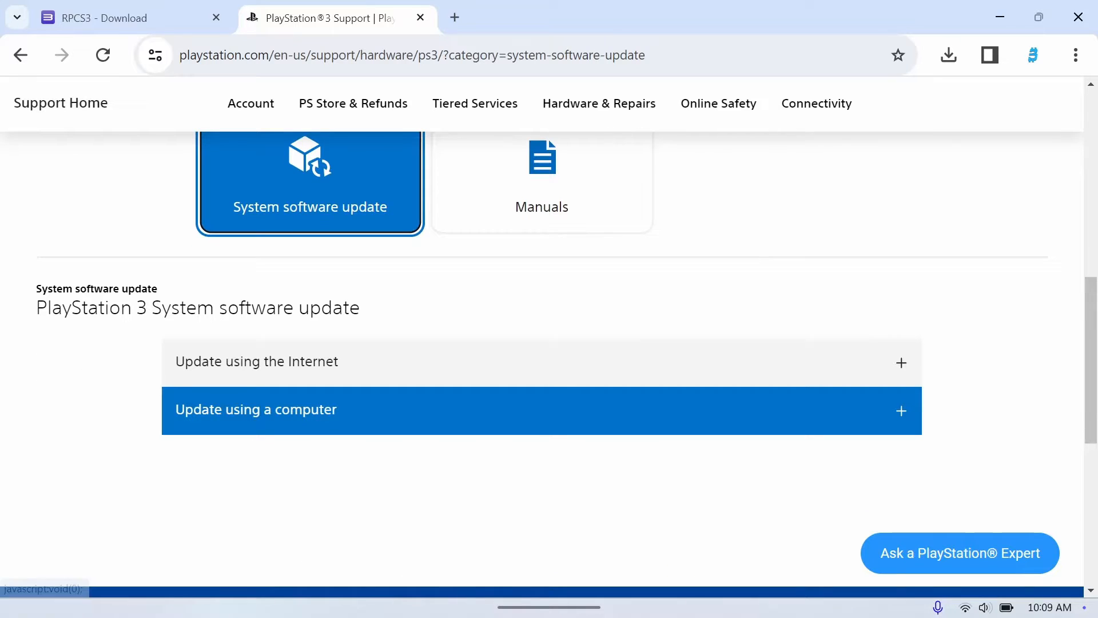
{"action": "left_click", "coordinate": [255, 408]}
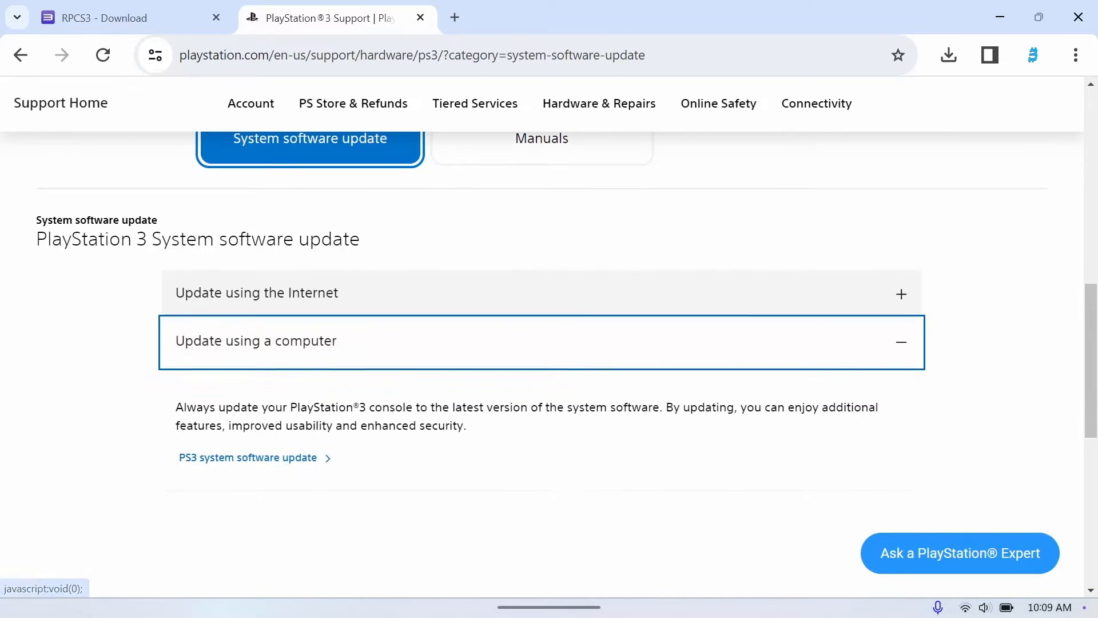
{"action": "left_click", "coordinate": [247, 457]}
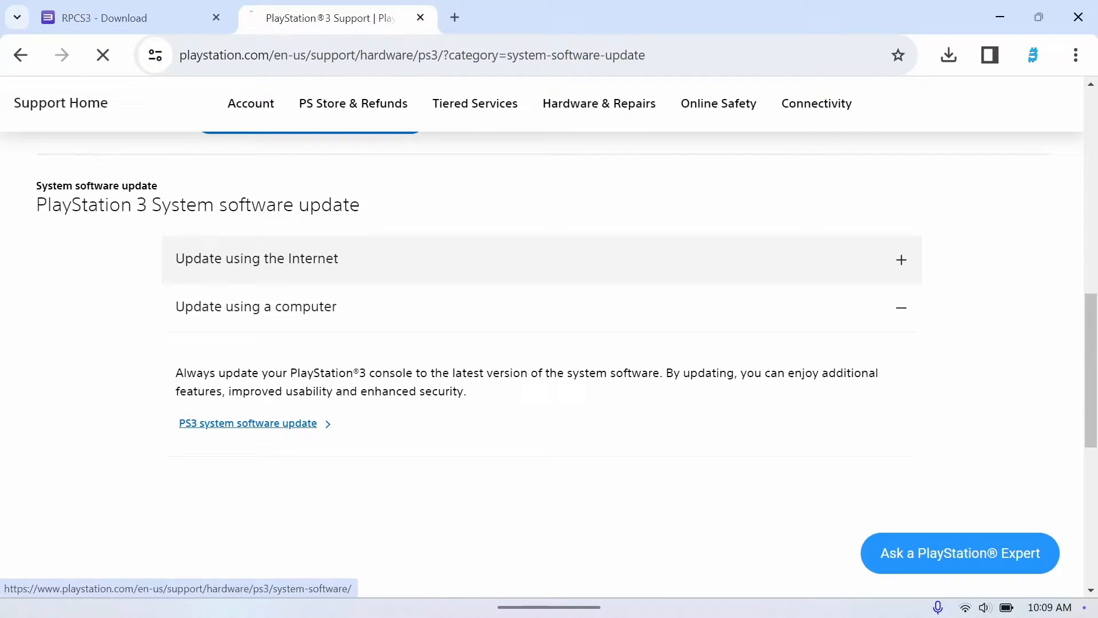
Scroll the PS3 system software 4.91 page and expand 'Update using a computer'.
{"action": "left_click", "coordinate": [247, 423]}
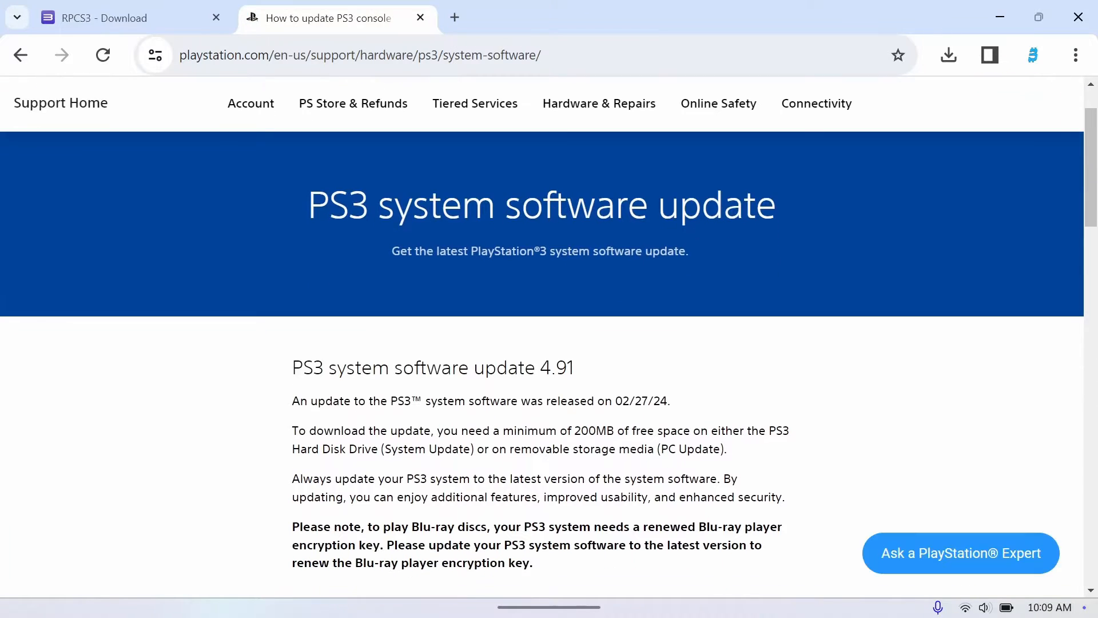
{"action": "scroll", "scroll_direction": "down", "scroll_amount": 3}
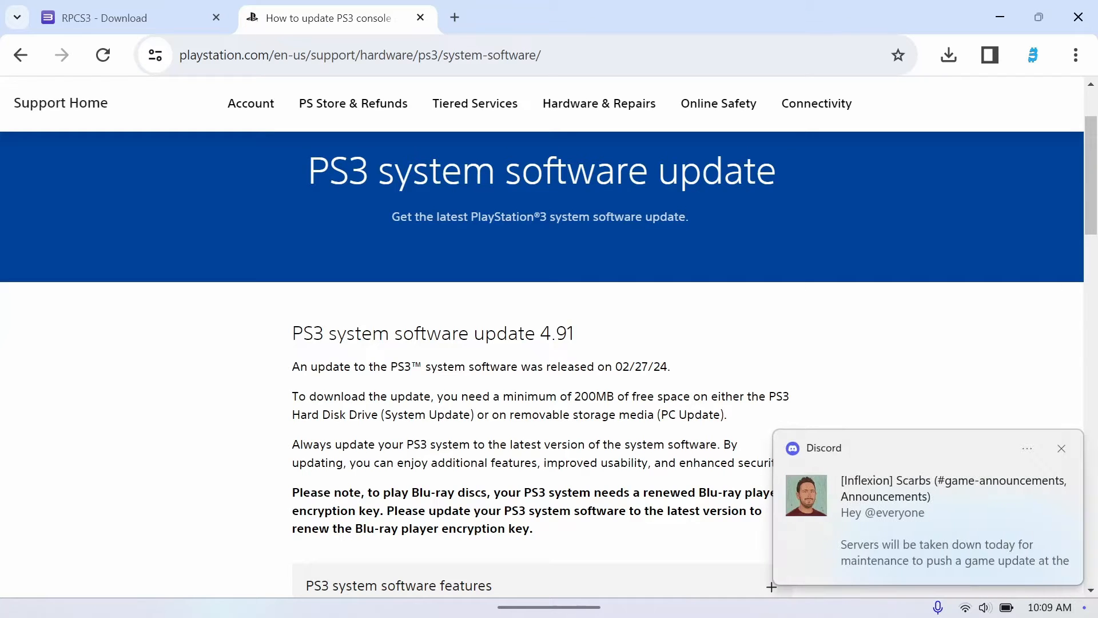
{"action": "scroll", "scroll_direction": "down", "scroll_amount": 3}
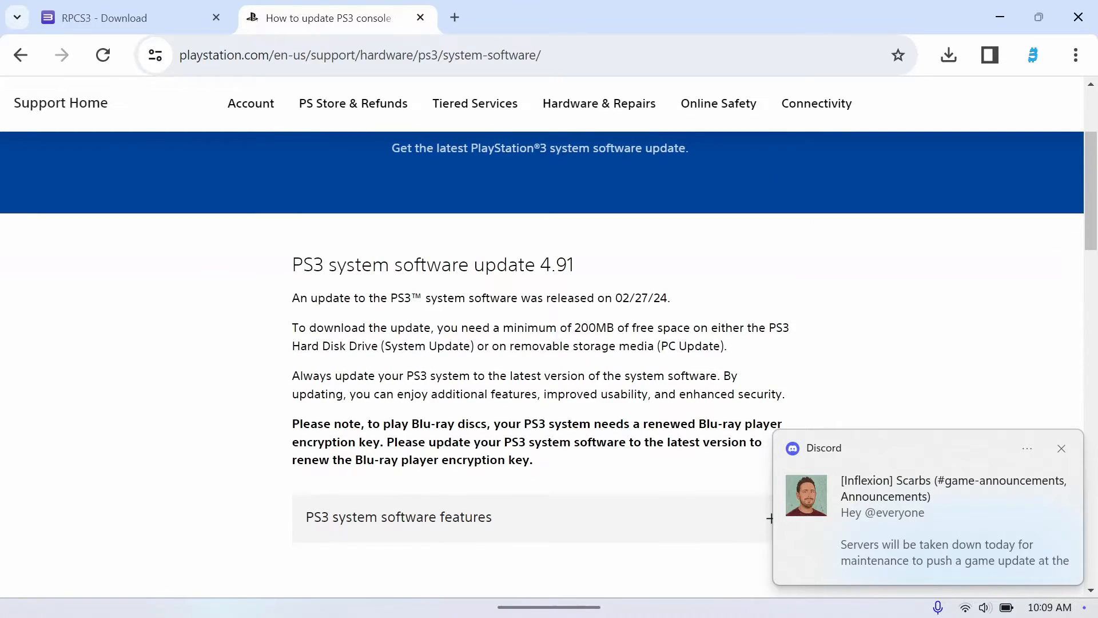
{"action": "scroll", "scroll_direction": "down", "scroll_amount": 3}
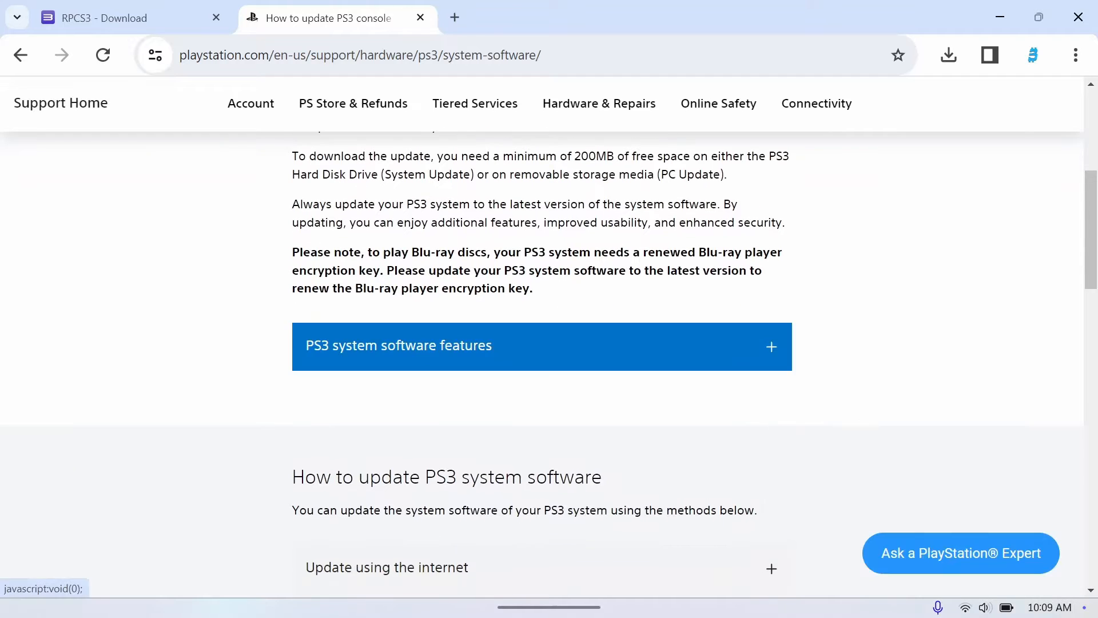
{"action": "left_click", "coordinate": [542, 346]}
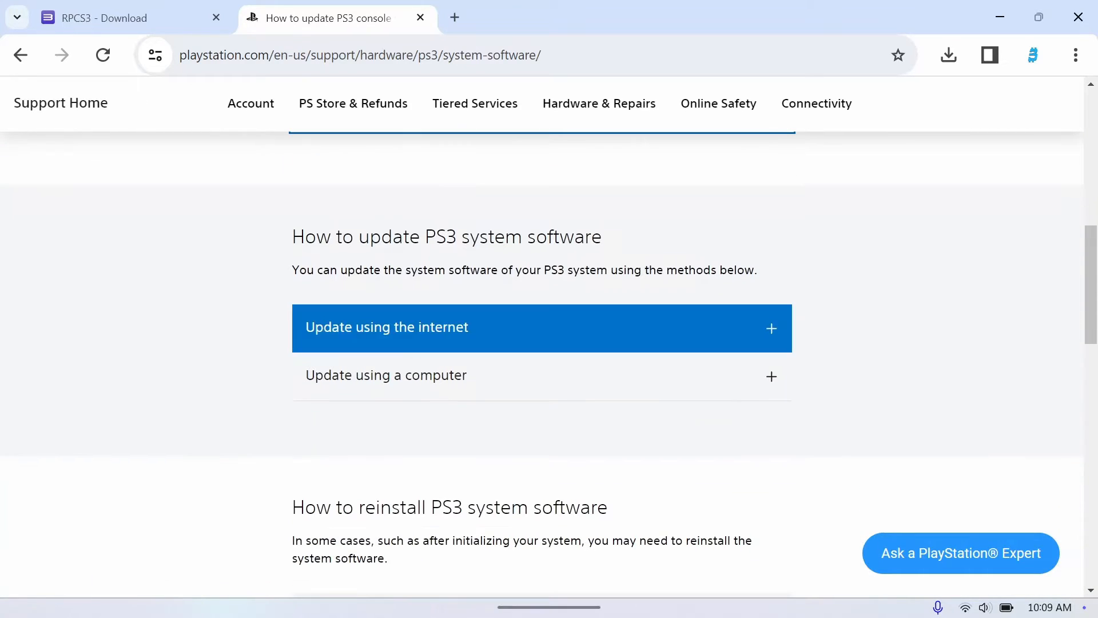
{"action": "left_click", "coordinate": [384, 374]}
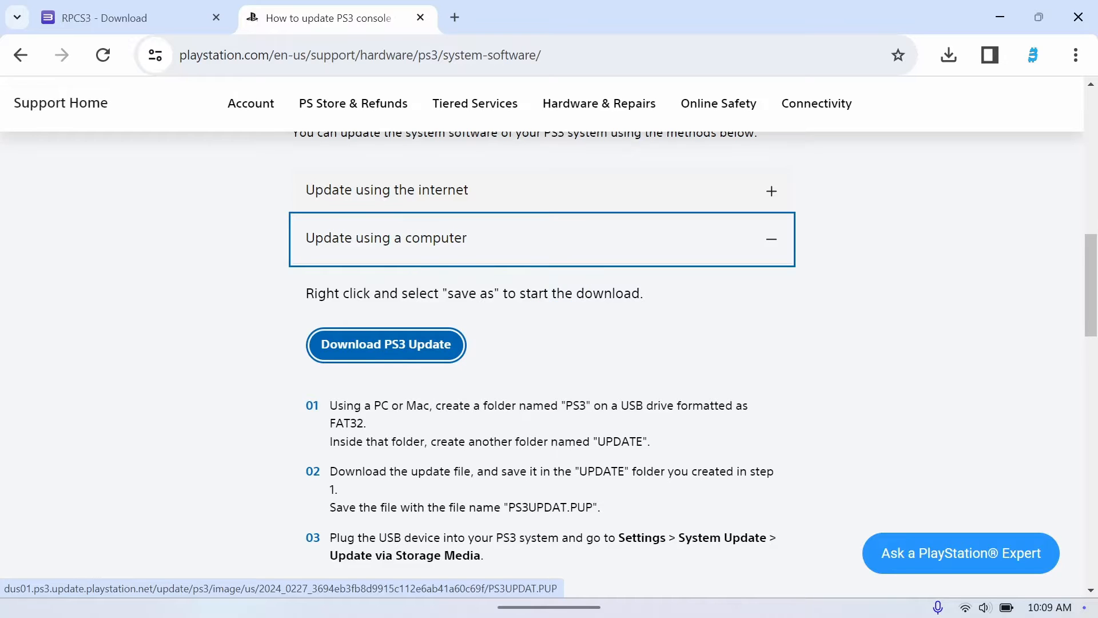
Save PS3UPDAT.PUP to Downloads and keep it despite Chrome's insecure-download warning.
{"action": "right_click", "coordinate": [385, 344]}
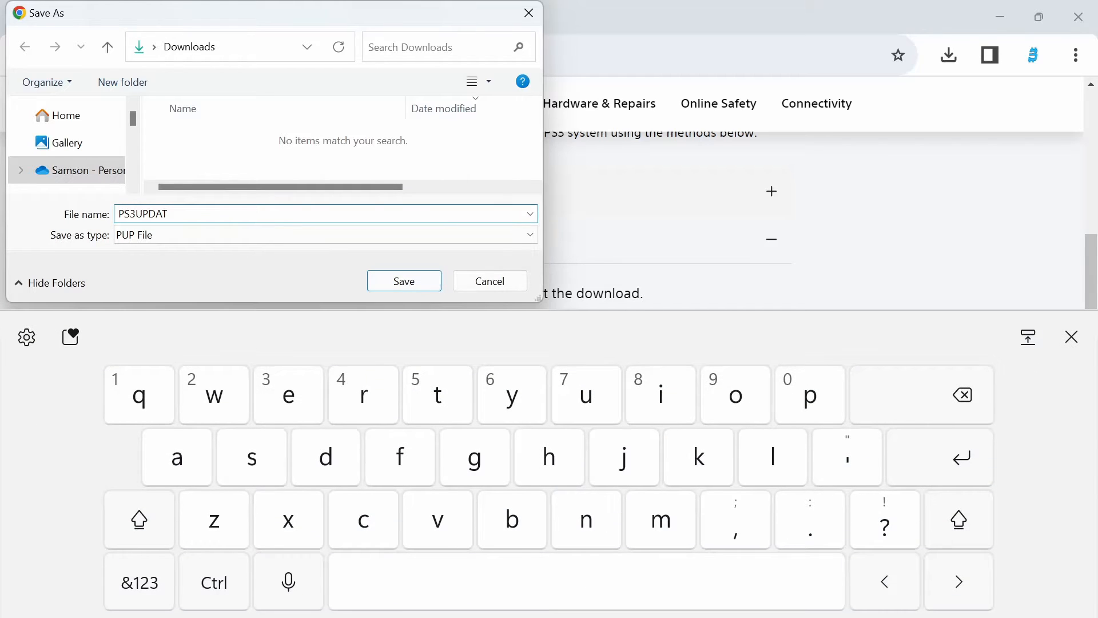
{"action": "left_click", "coordinate": [139, 582]}
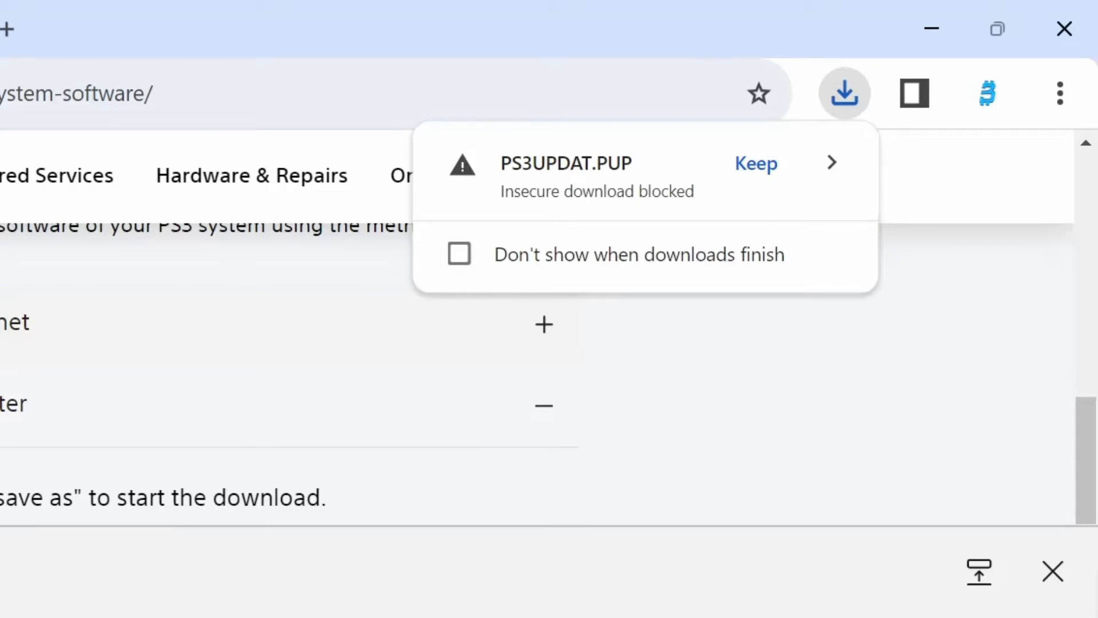
{"action": "left_click", "coordinate": [756, 163]}
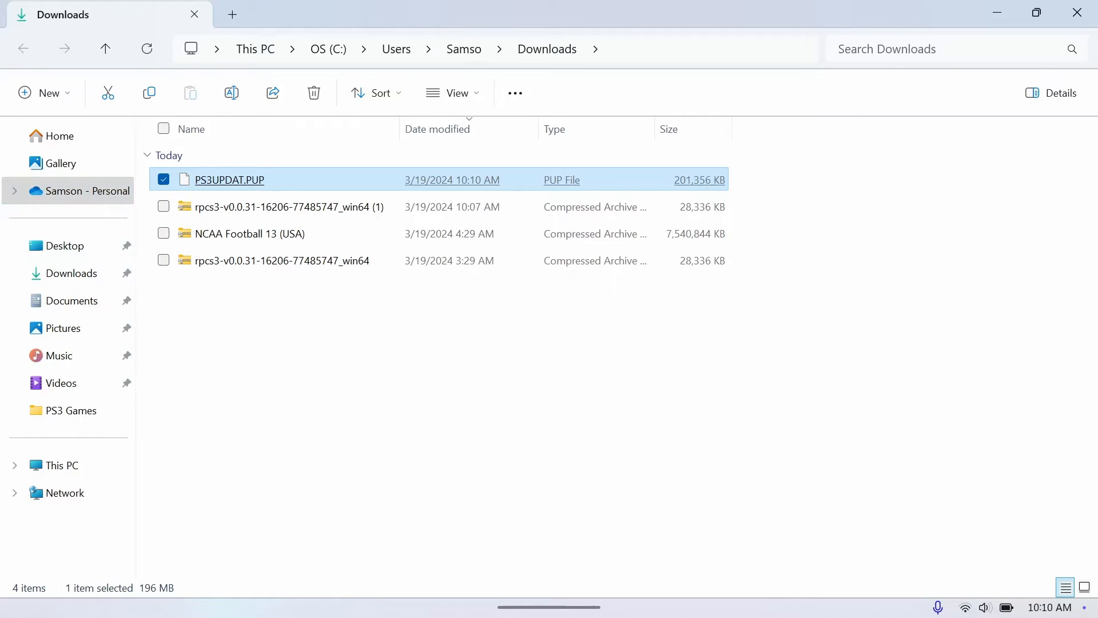
Create a Firmware folder inside the Desktop's RPCS3 folder and open it.
{"action": "left_click", "coordinate": [64, 245]}
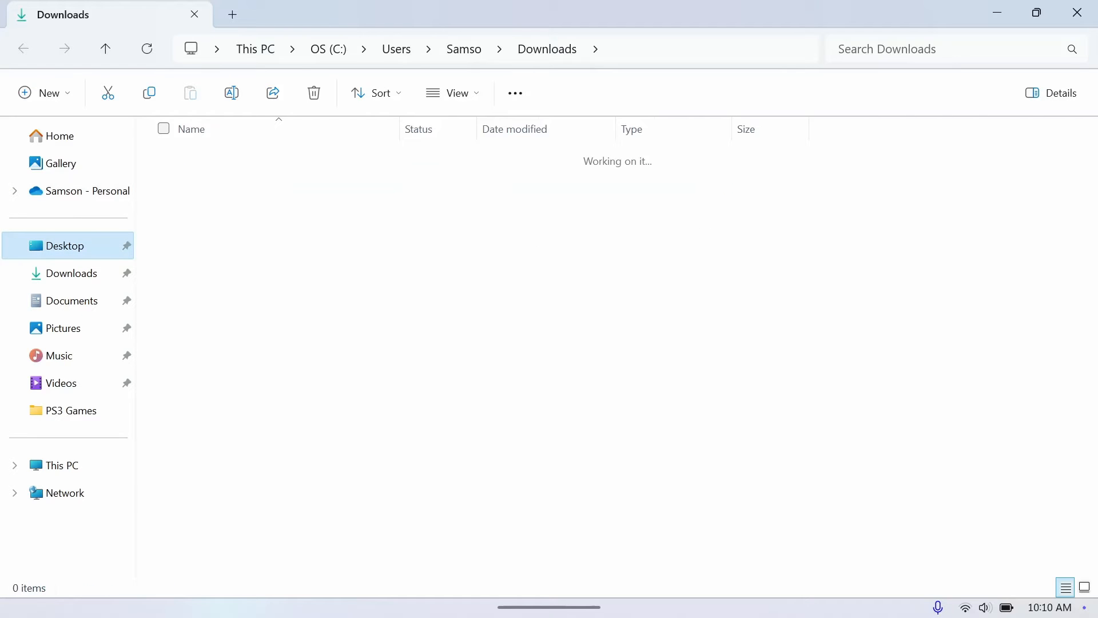
{"action": "left_click", "coordinate": [64, 245]}
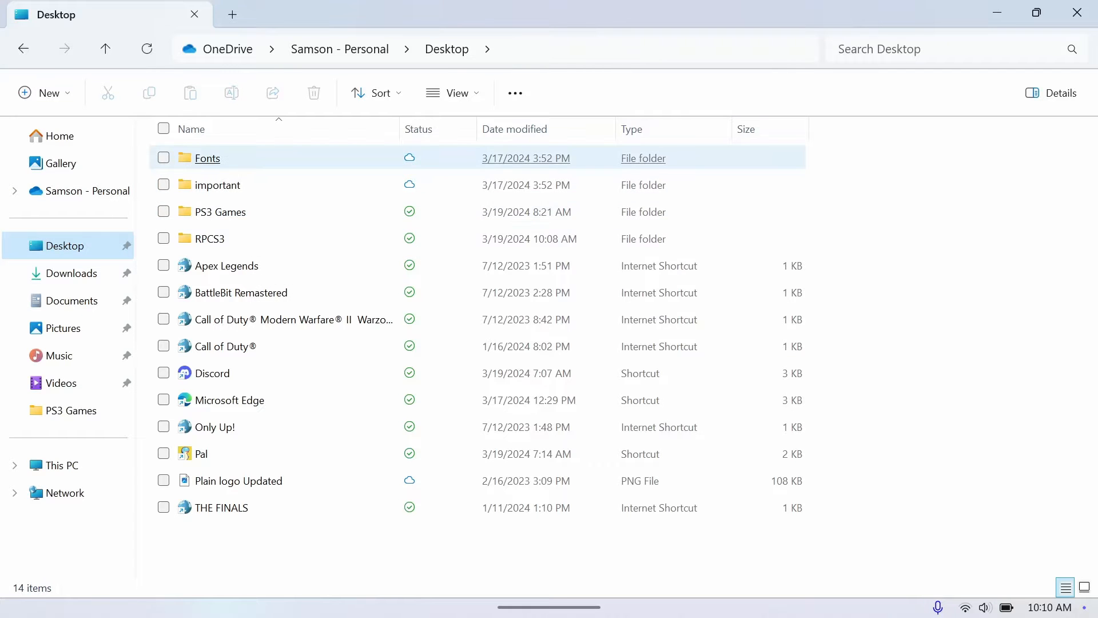
{"action": "double_click", "coordinate": [210, 238]}
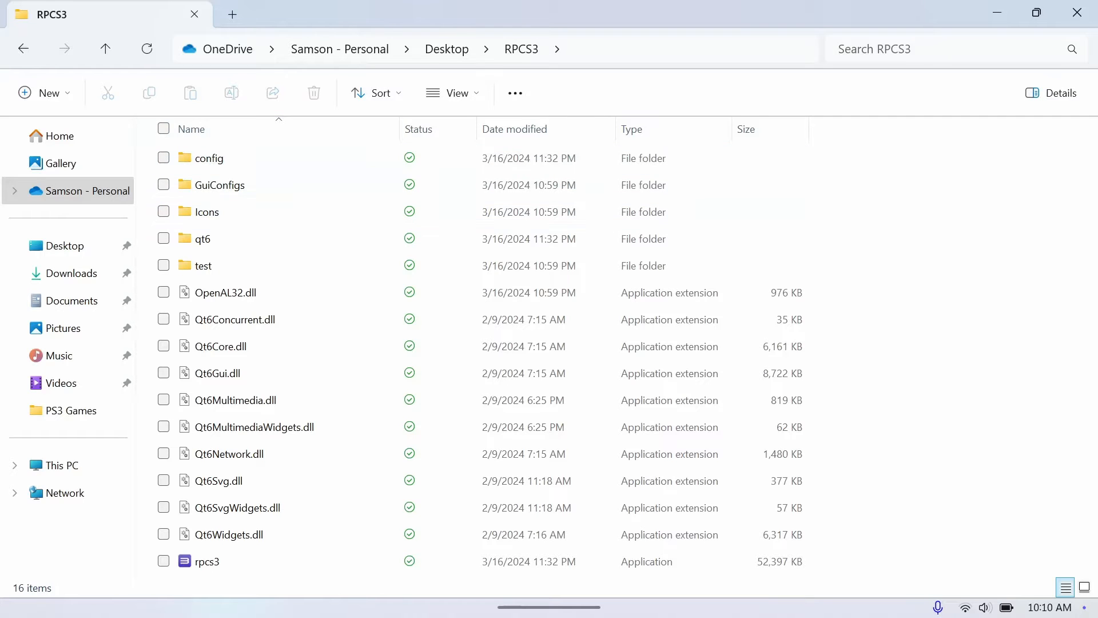
{"action": "left_click", "coordinate": [43, 93]}
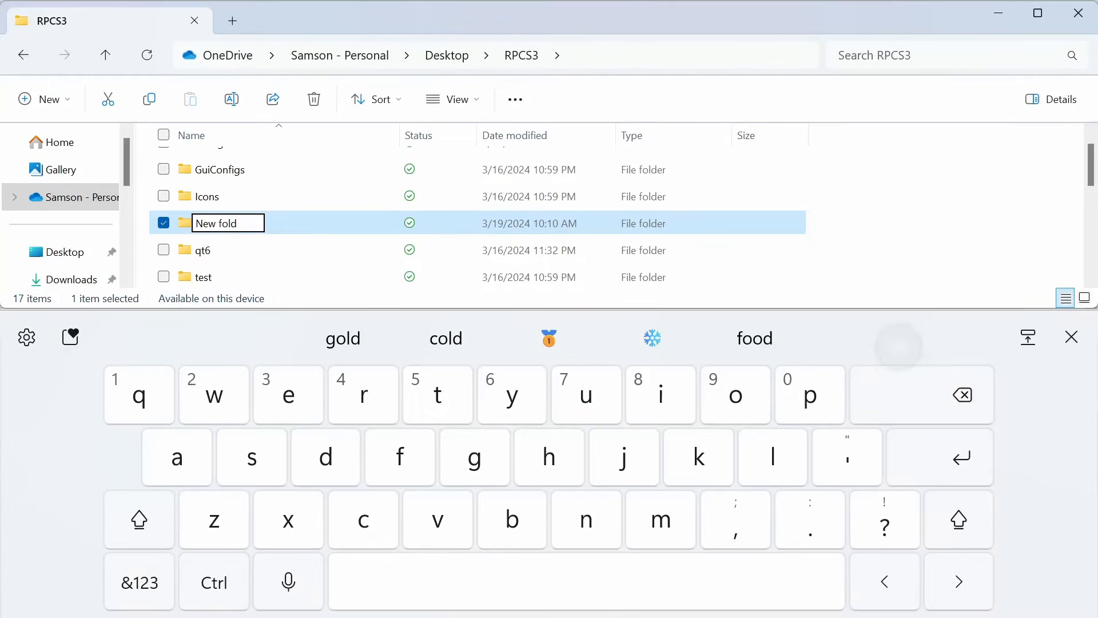
{"action": "type", "text": "Firmware"}
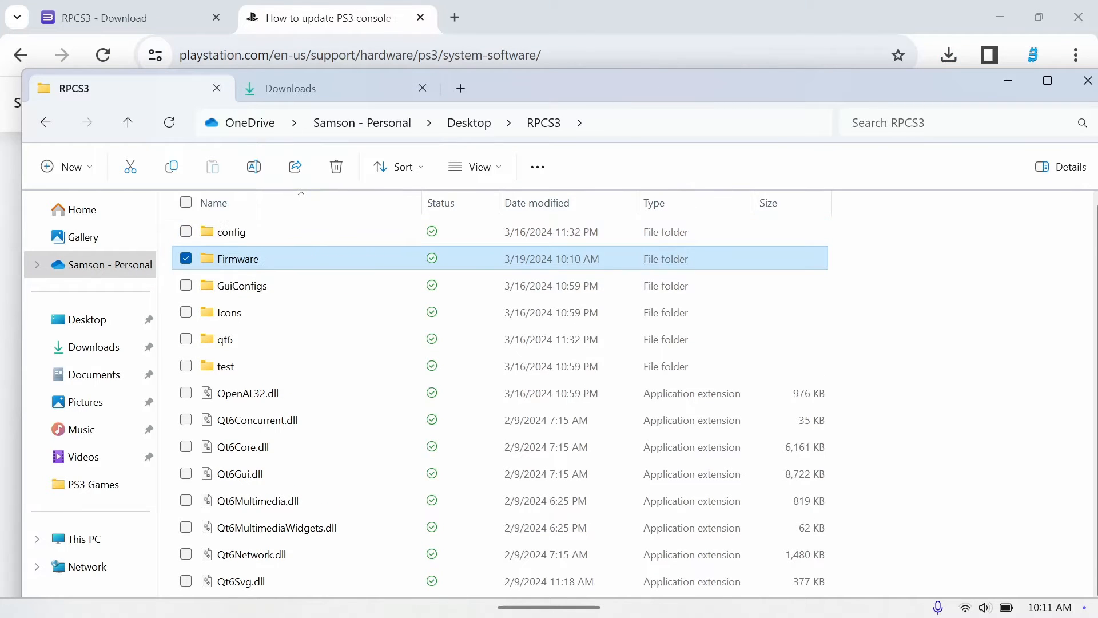
{"action": "double_click", "coordinate": [237, 258]}
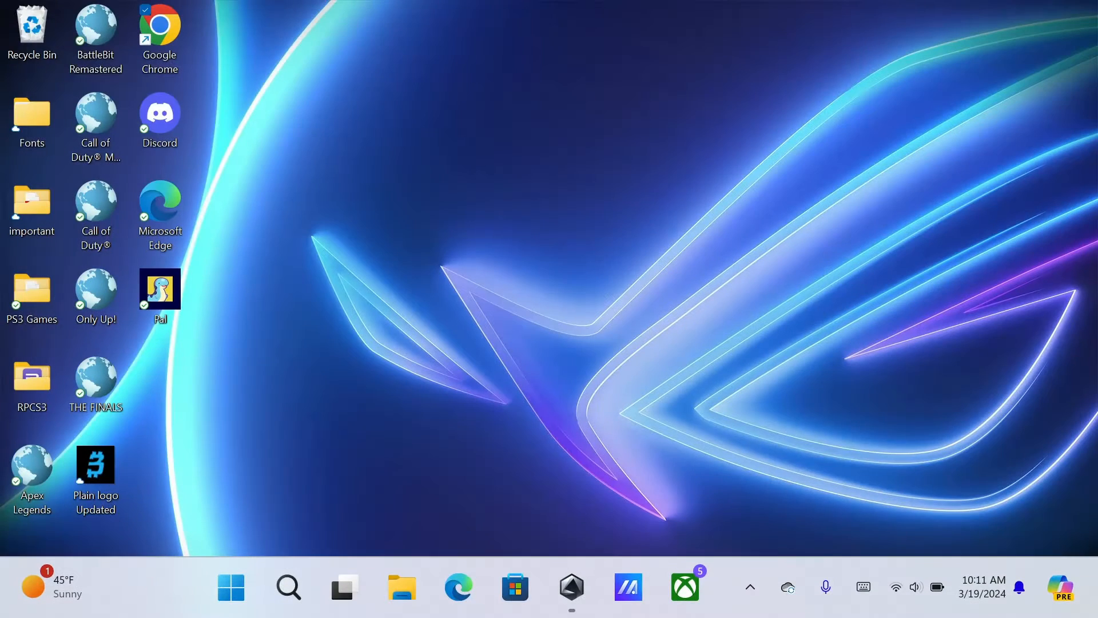
Launch rpcs3.exe from the Desktop RPCS3 folder, choosing Run anyway at SmartScreen.
{"action": "left_click", "coordinate": [32, 384]}
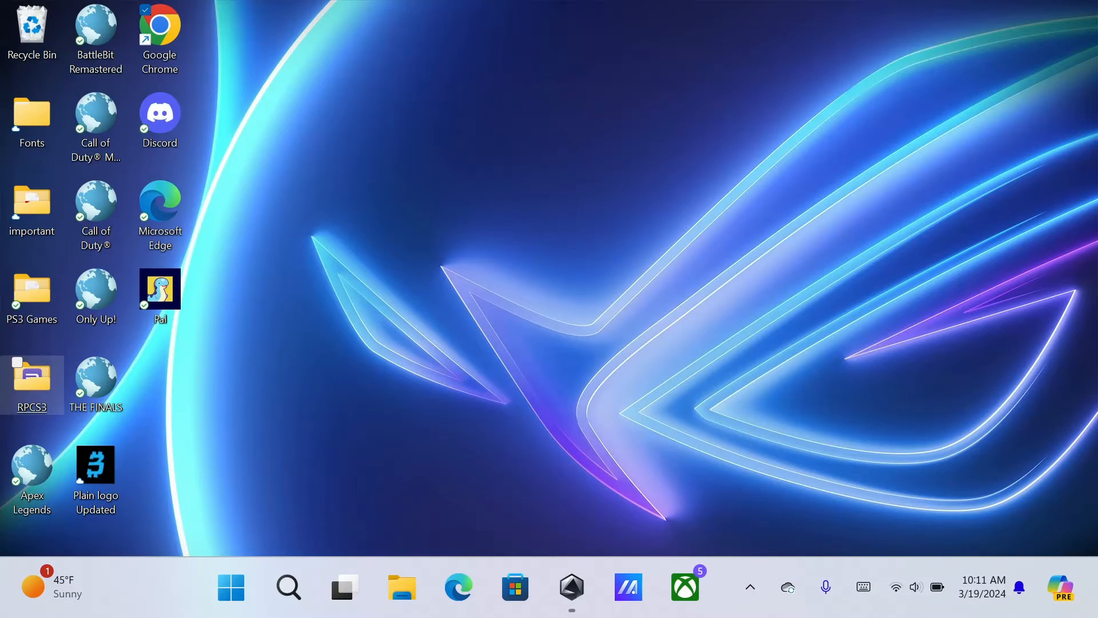
{"action": "double_click", "coordinate": [31, 376]}
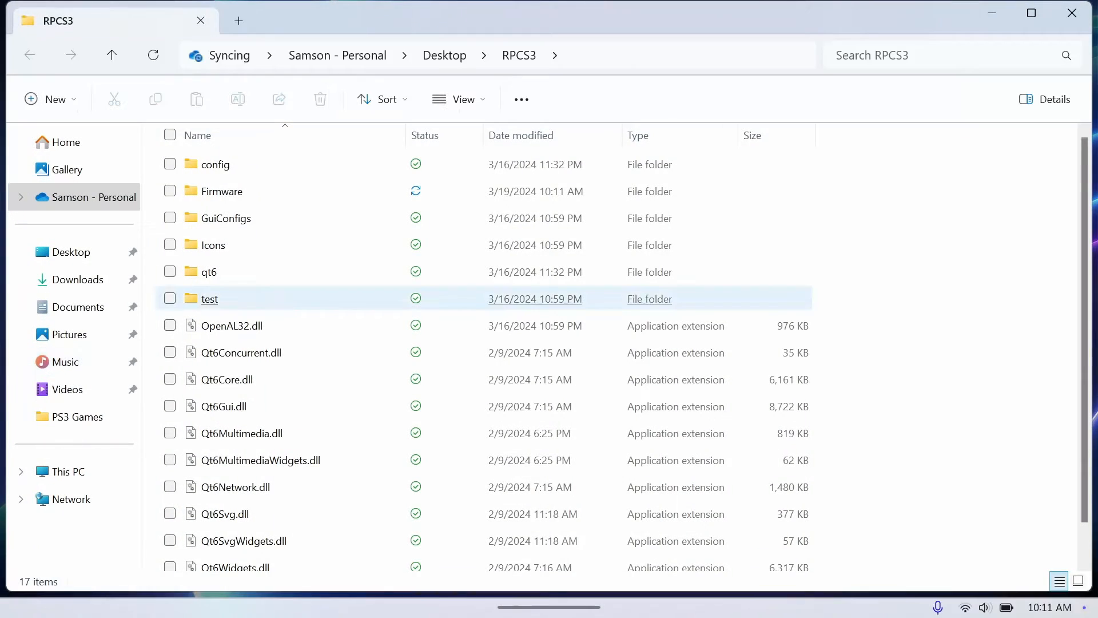
{"action": "left_click", "coordinate": [212, 559]}
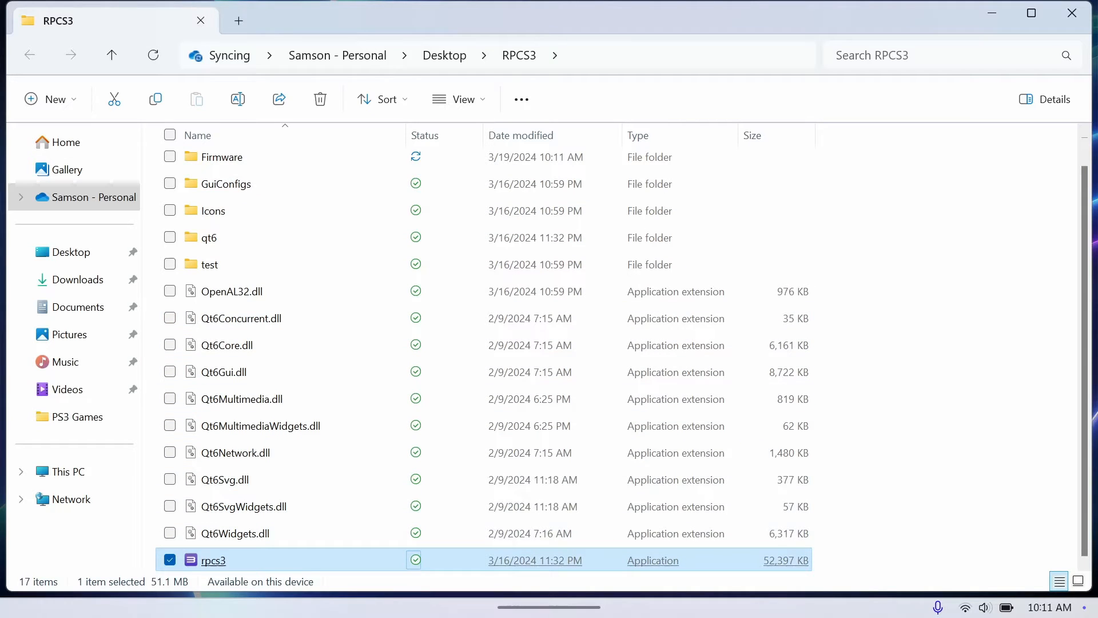
{"action": "double_click", "coordinate": [212, 559]}
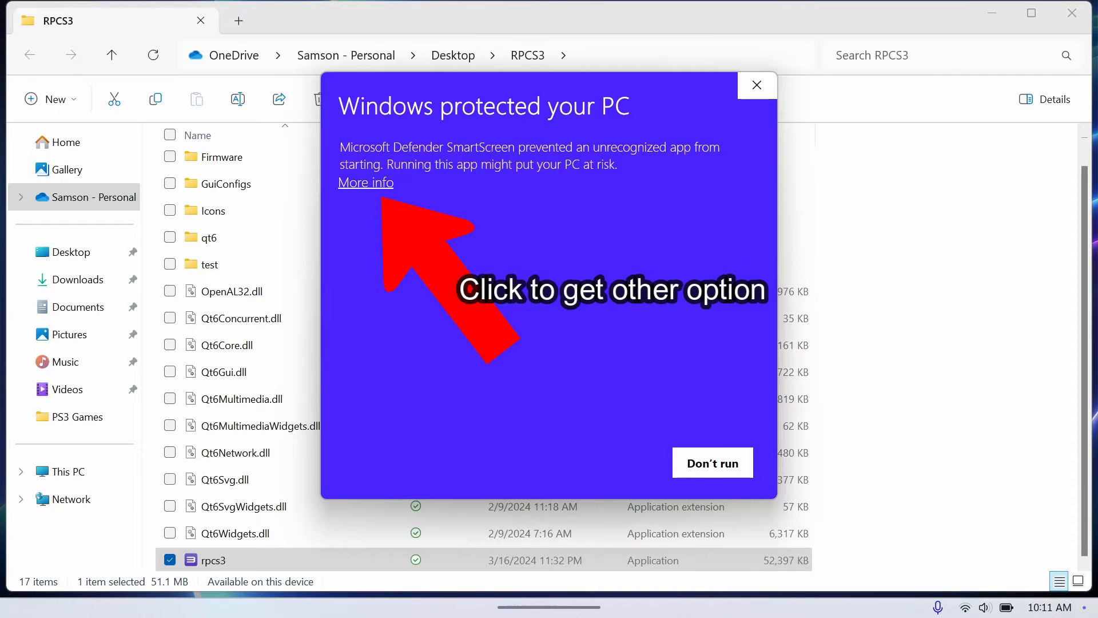
{"action": "left_click", "coordinate": [365, 183]}
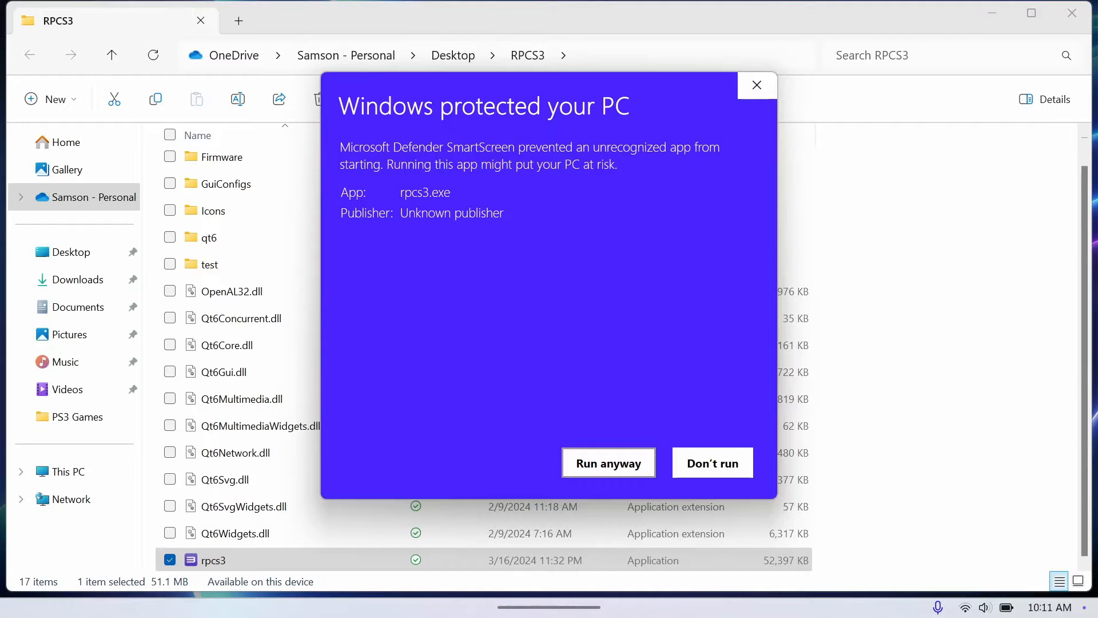
{"action": "left_click", "coordinate": [711, 462]}
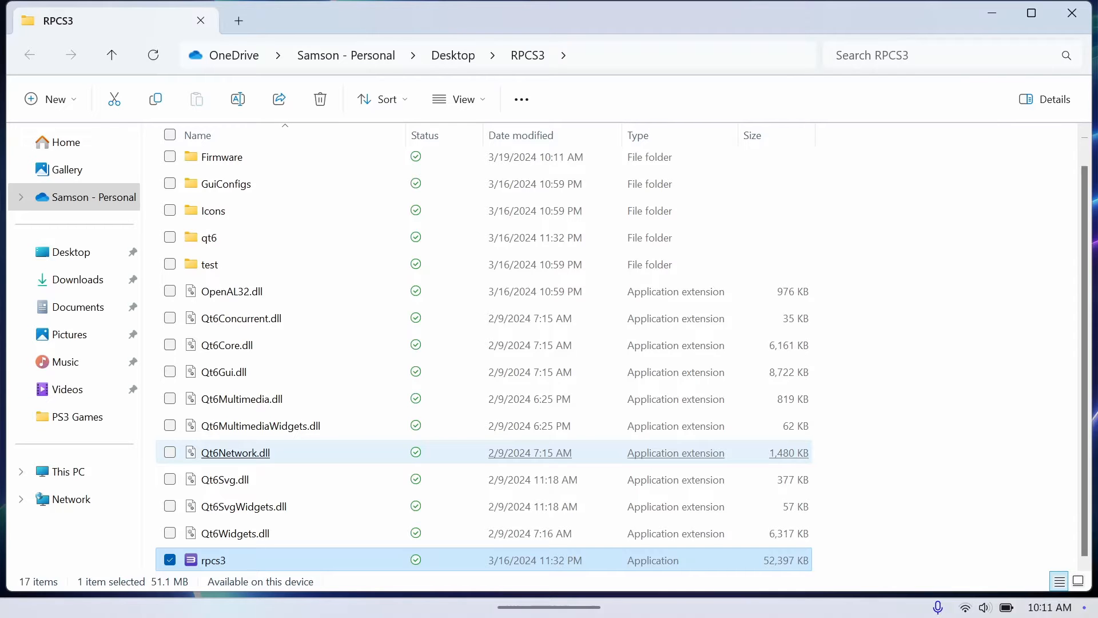
{"action": "double_click", "coordinate": [212, 559]}
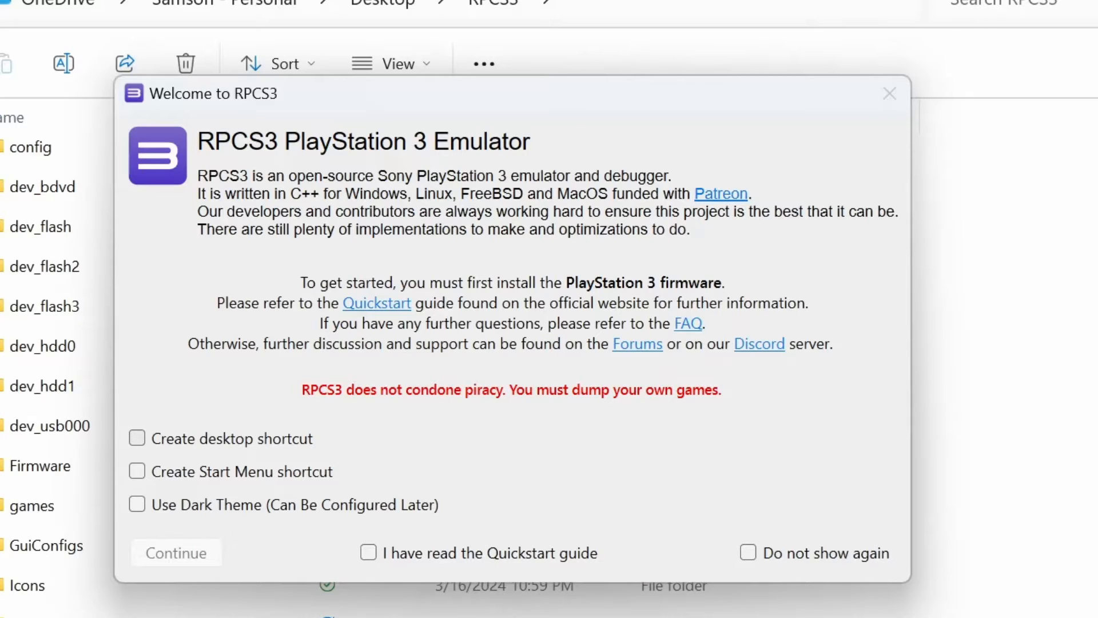
Tick desktop shortcut, dark theme and Quickstart guide read in the Welcome dialog, then continue.
{"action": "left_click", "coordinate": [136, 438]}
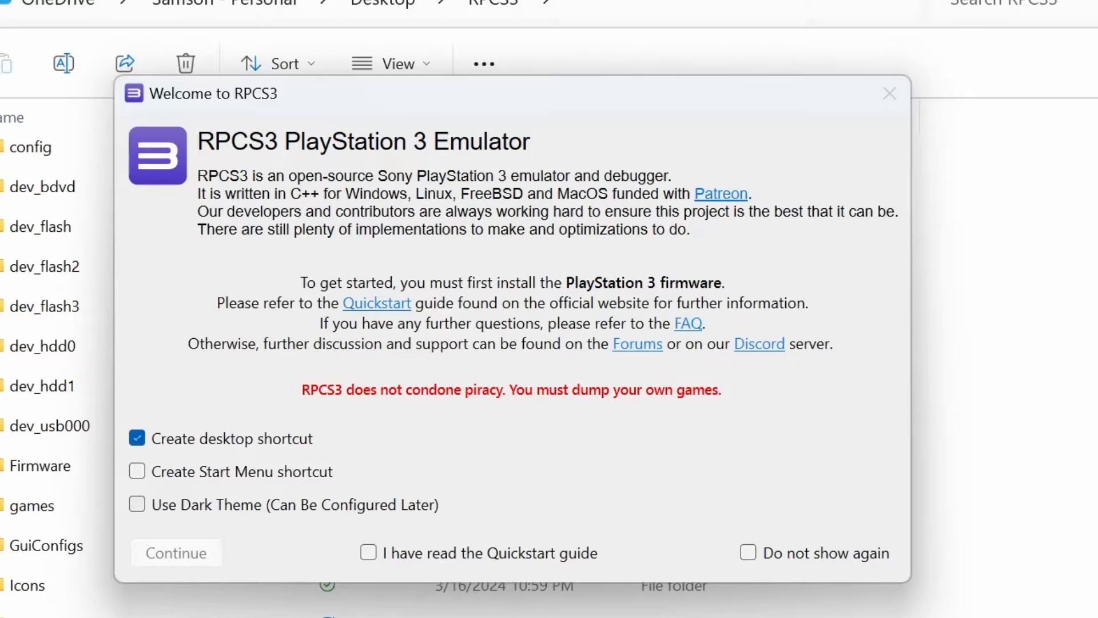
{"action": "left_click", "coordinate": [137, 505]}
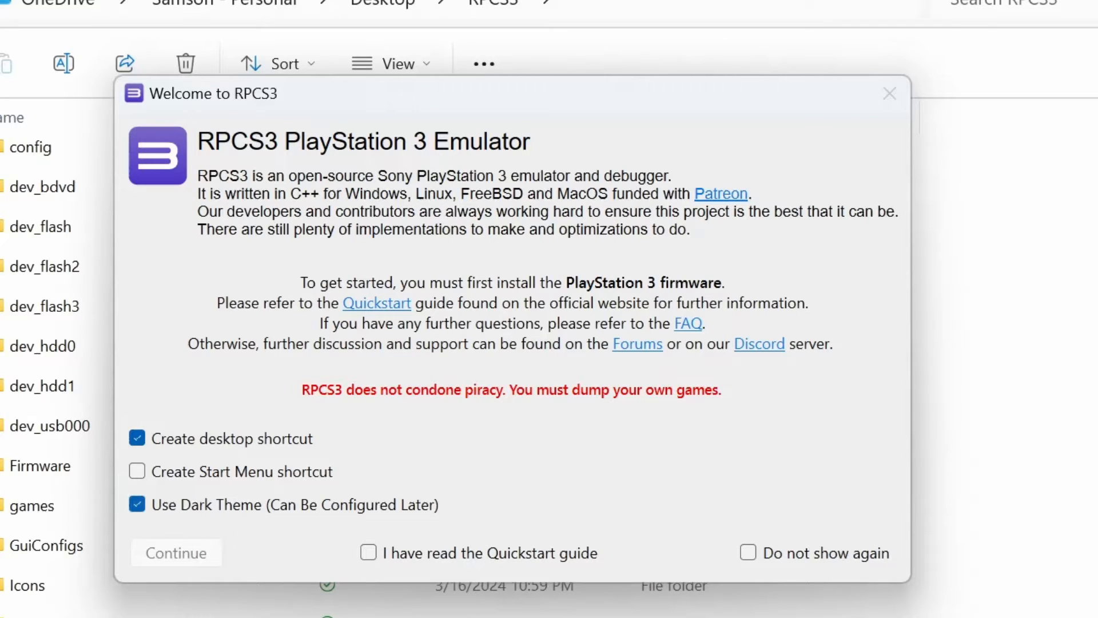
{"action": "left_click", "coordinate": [368, 552]}
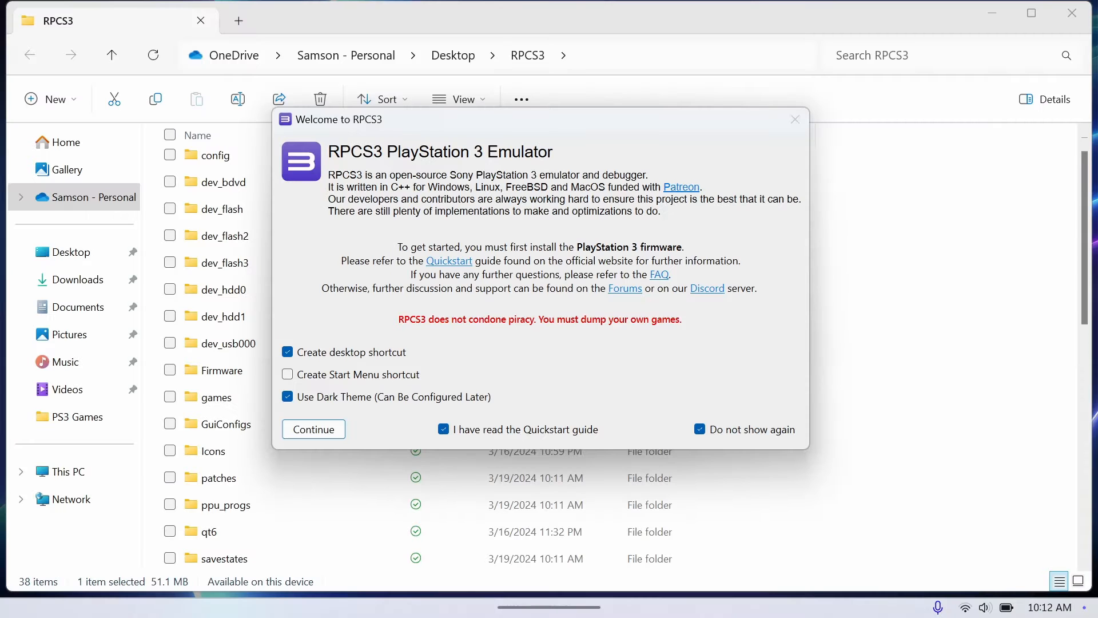
{"action": "left_click", "coordinate": [312, 429]}
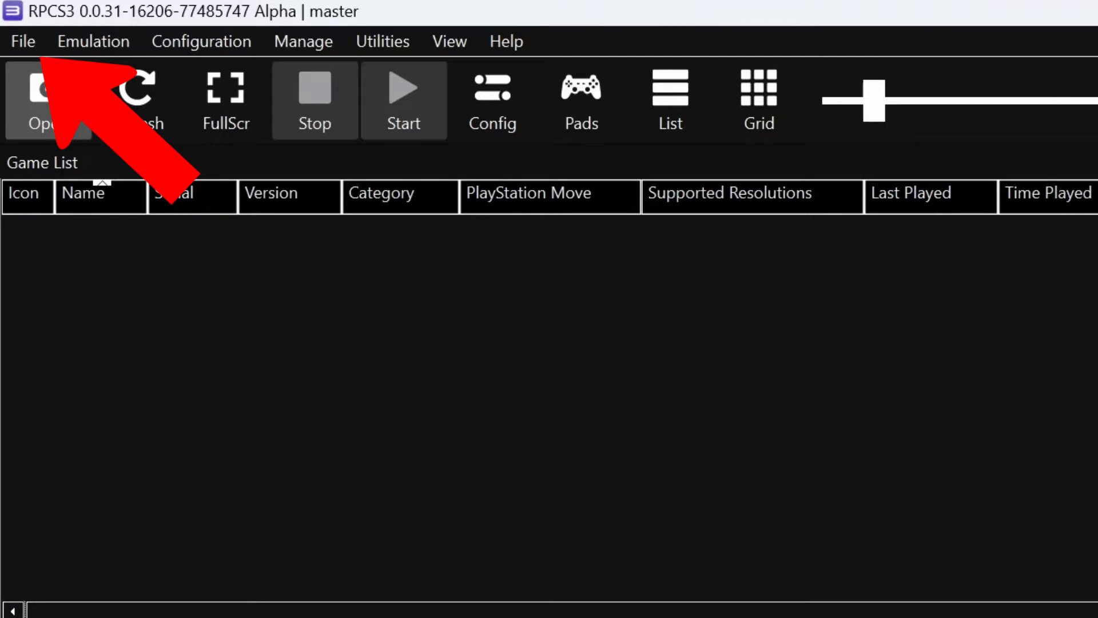
Start File > Install Firmware and browse to the folder holding PS3UPDAT.PUP.
{"action": "left_click", "coordinate": [22, 41]}
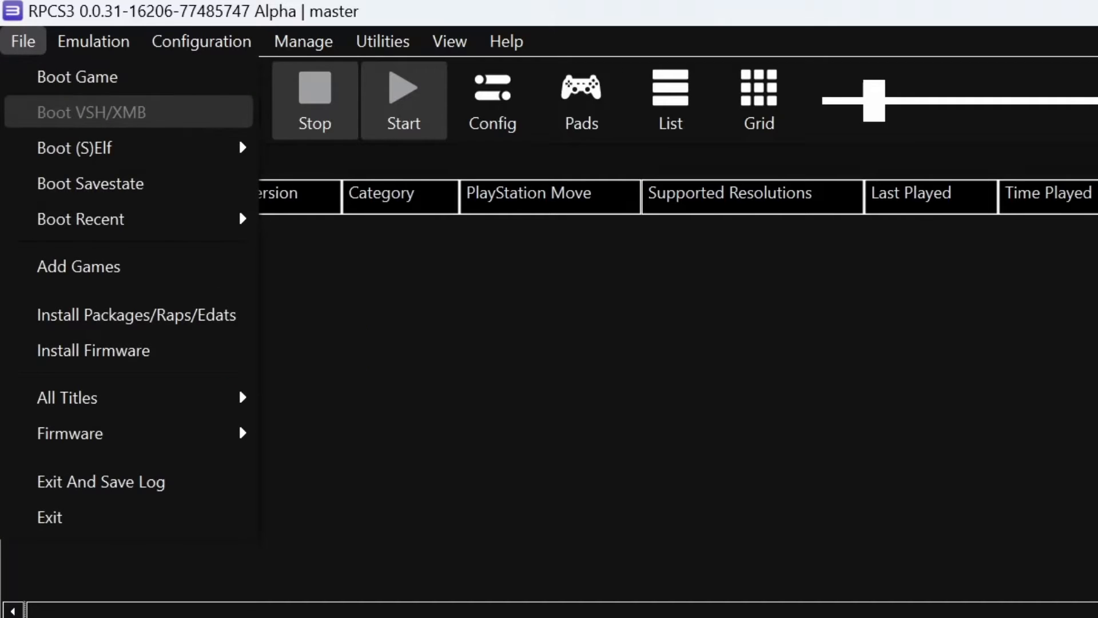
{"action": "left_click", "coordinate": [93, 350]}
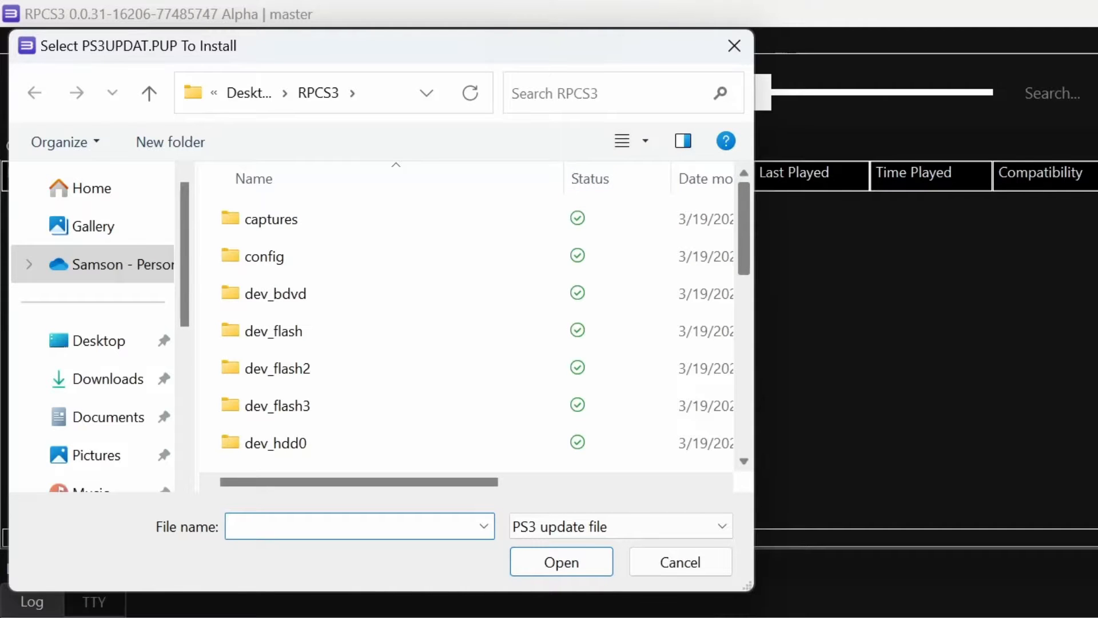
{"action": "scroll", "scroll_direction": "down", "scroll_amount": 3}
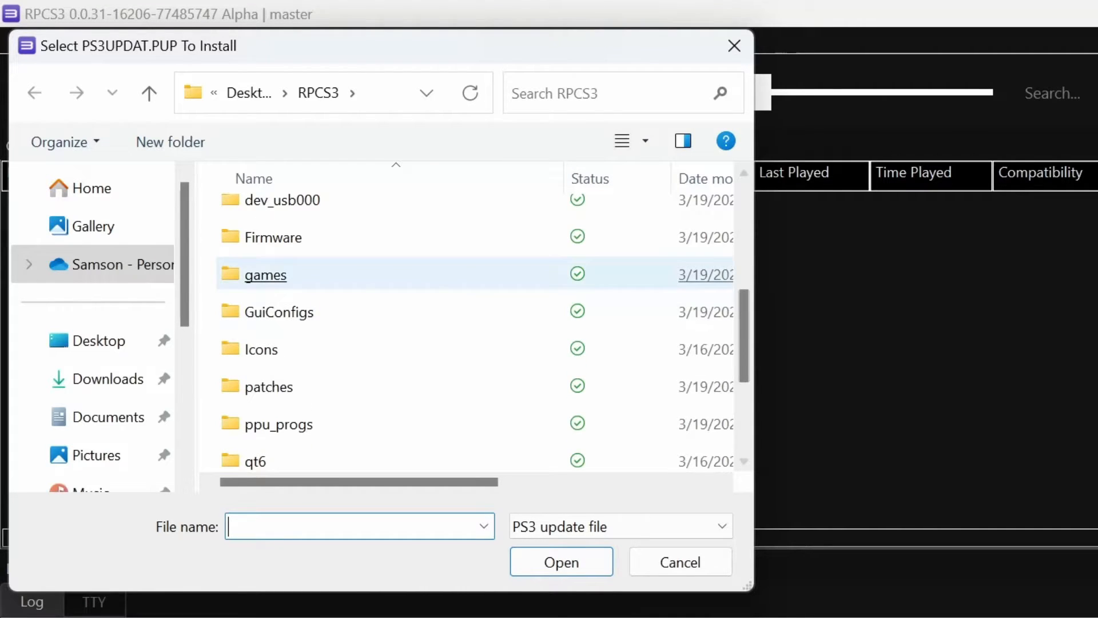
{"action": "left_click", "coordinate": [559, 561]}
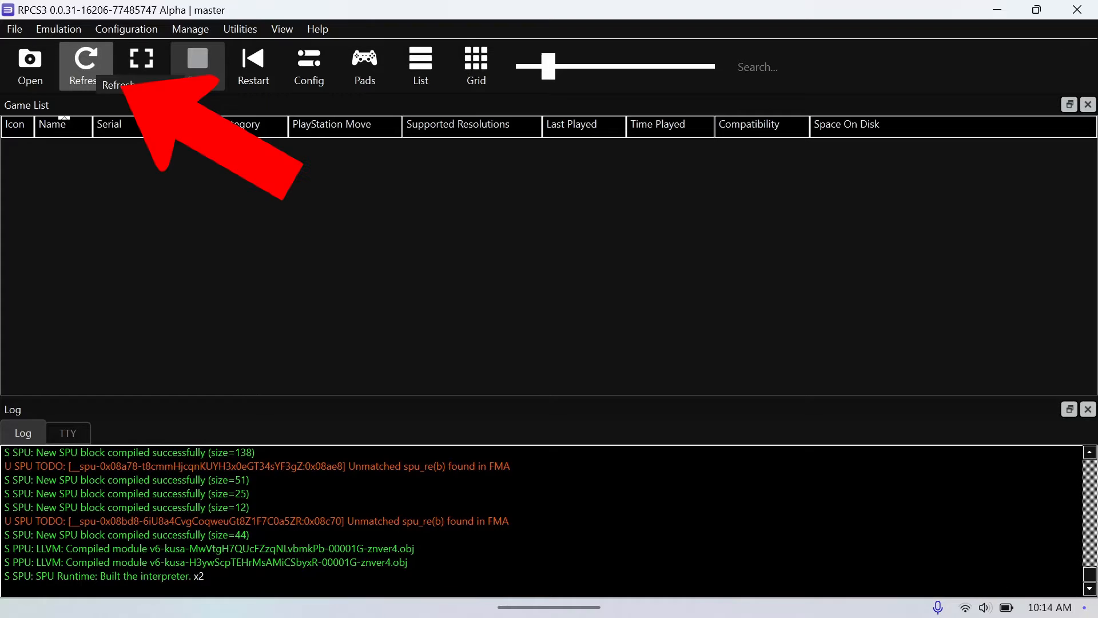
Reload the game list so The PS3 Interface (vsh.self, version 4.91) appears.
{"action": "left_click", "coordinate": [85, 63]}
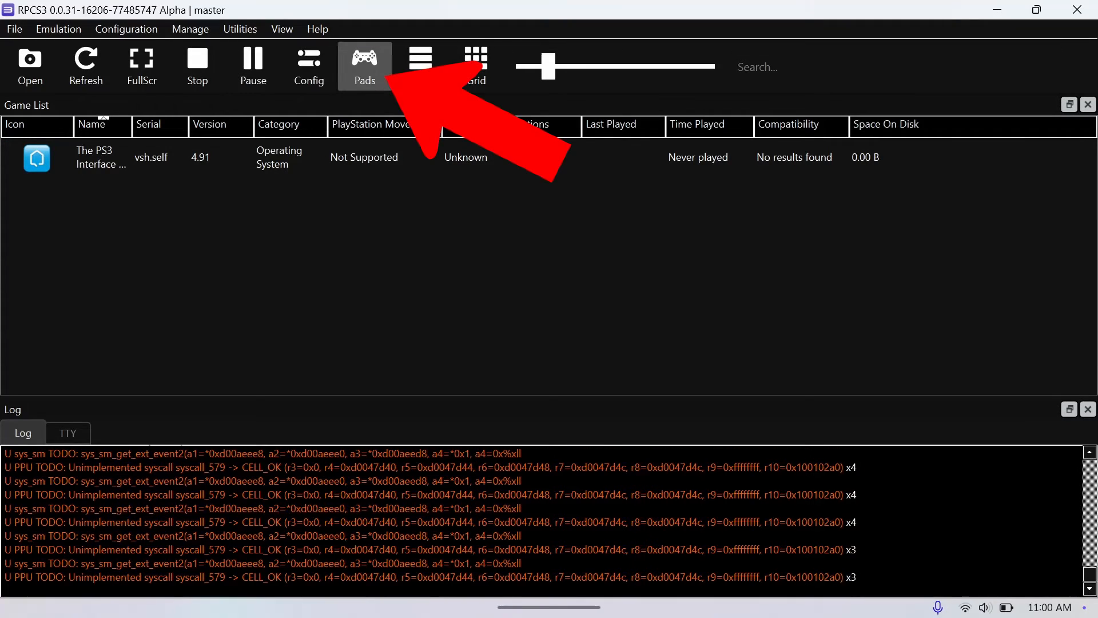
Save player 1 as SDL with Xbox 360 Controller 1, then boot The PS3 Interface.
{"action": "left_click", "coordinate": [364, 66]}
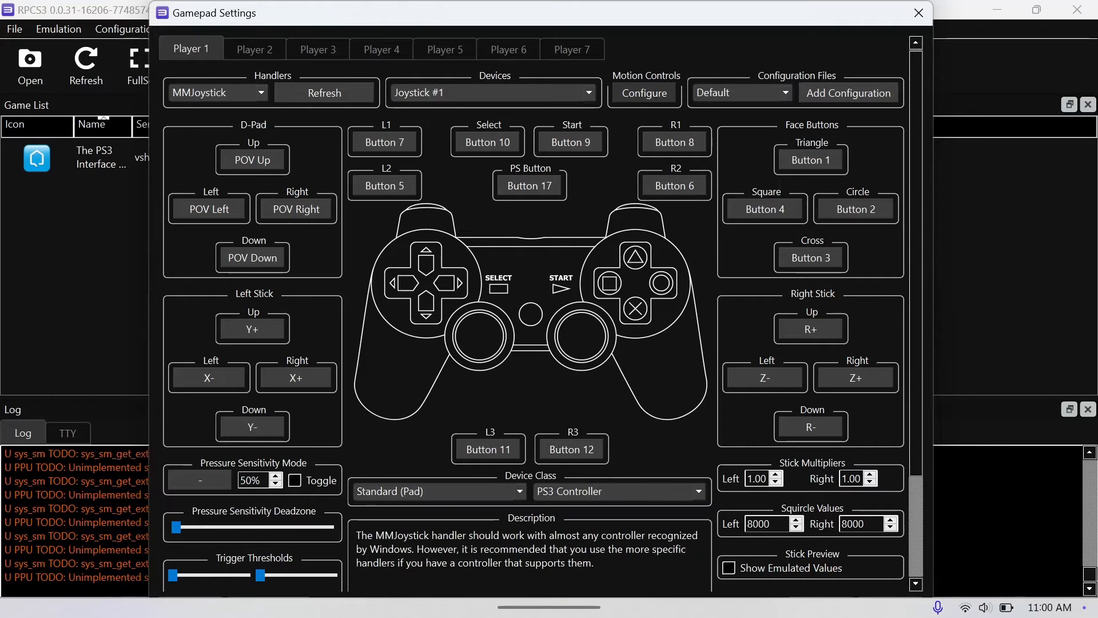
{"action": "left_click", "coordinate": [217, 91]}
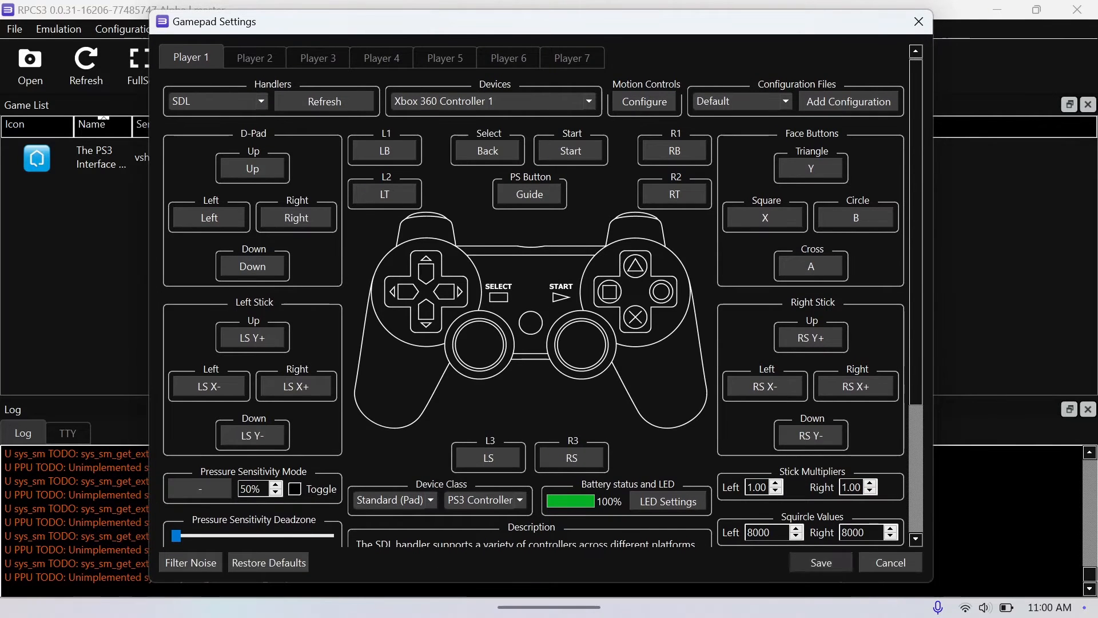
{"action": "left_click", "coordinate": [889, 562]}
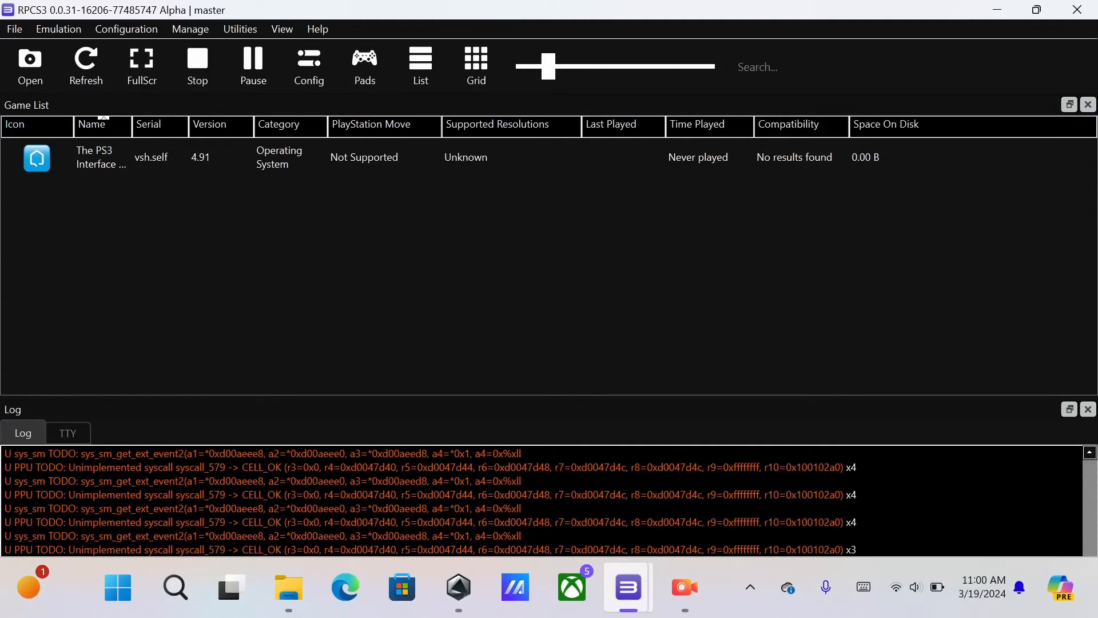
{"action": "double_click", "coordinate": [95, 157]}
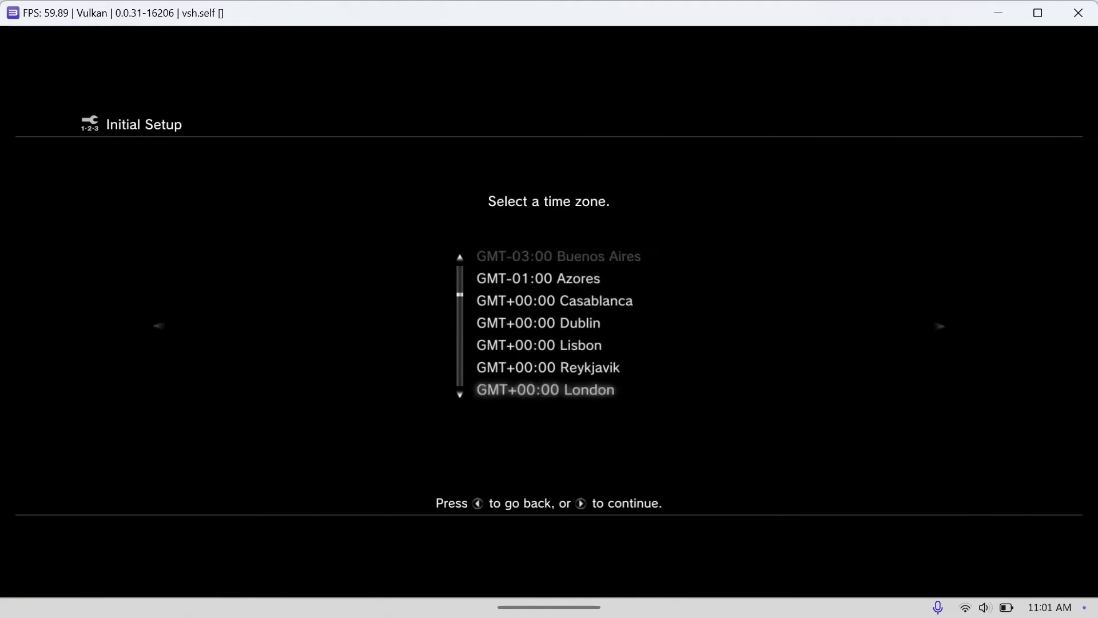
Get past the Initial Setup time zone choice to the XMB, then confirm Exit Game.
{"action": "scroll", "scroll_direction": "down", "scroll_amount": 3}
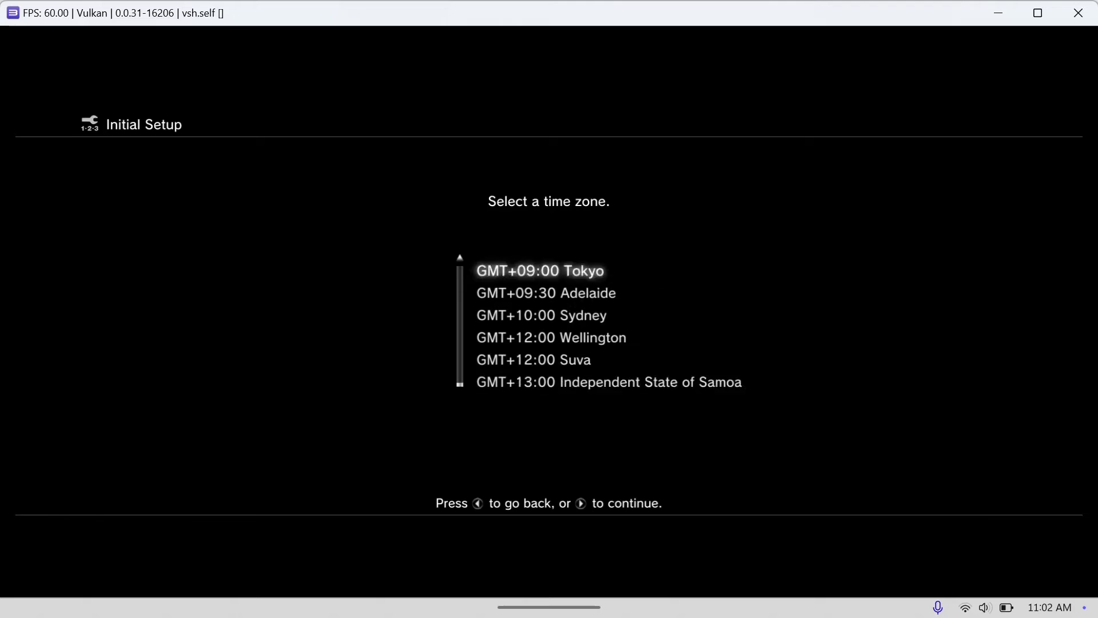
{"action": "key", "text": "right"}
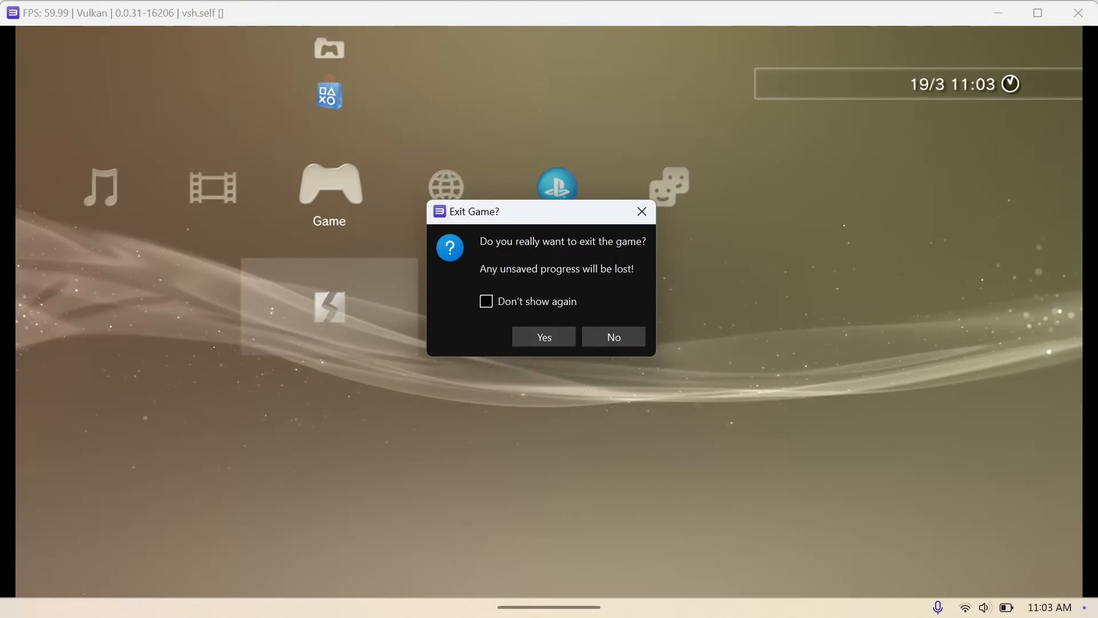
{"action": "left_click", "coordinate": [543, 337]}
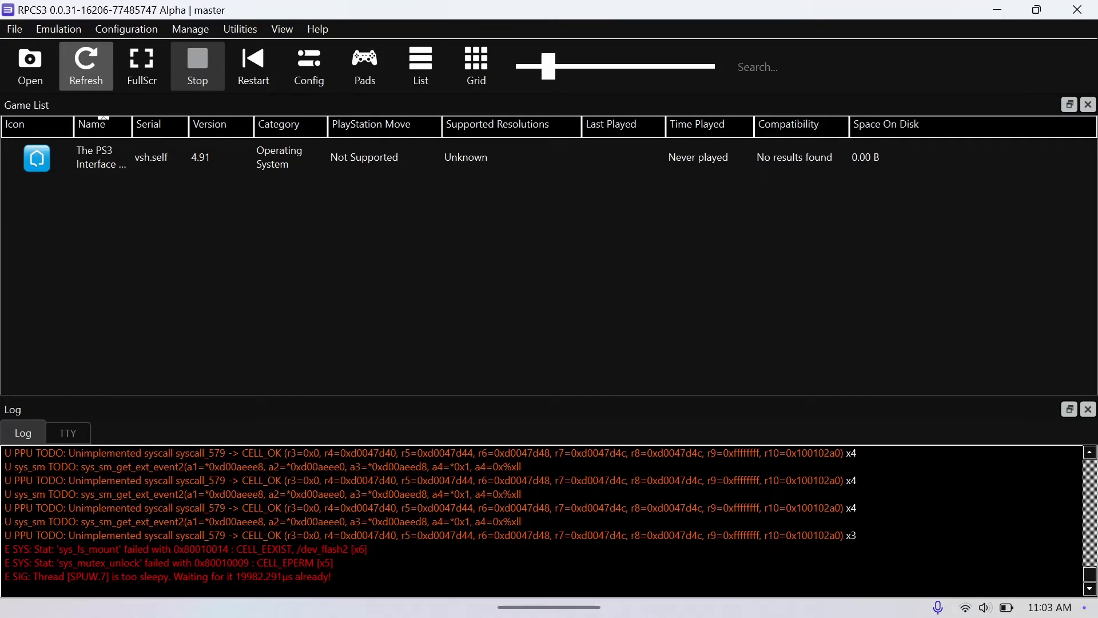
Close RPCS3 and relaunch it from its desktop shortcut with firmware 4.91 loaded.
{"action": "left_click", "coordinate": [13, 29]}
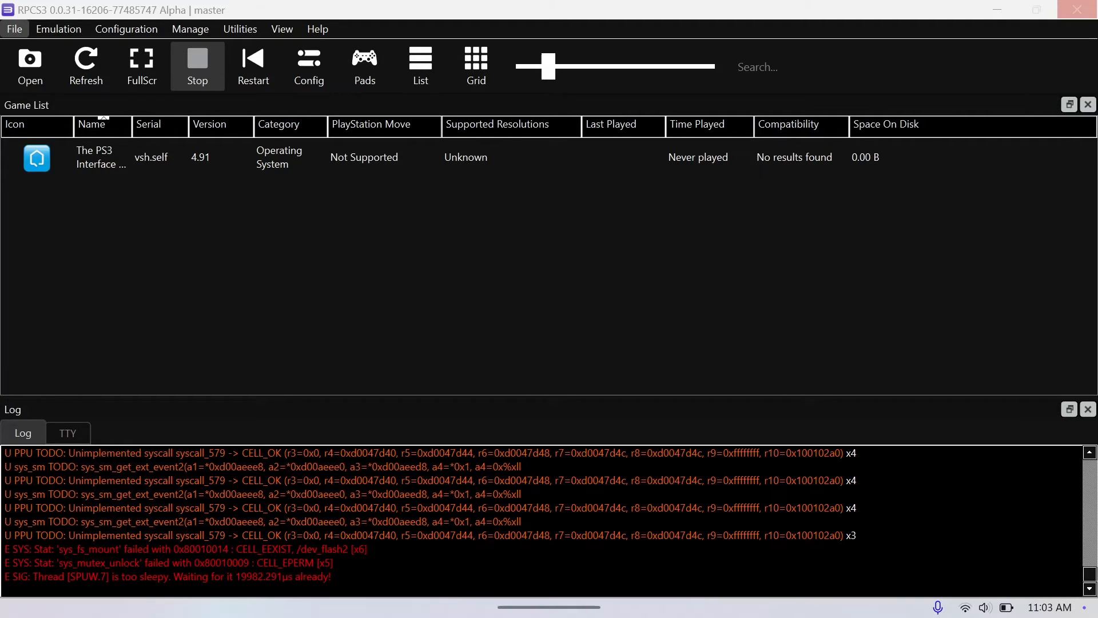
{"action": "mouse_move", "coordinate": [1082, 9]}
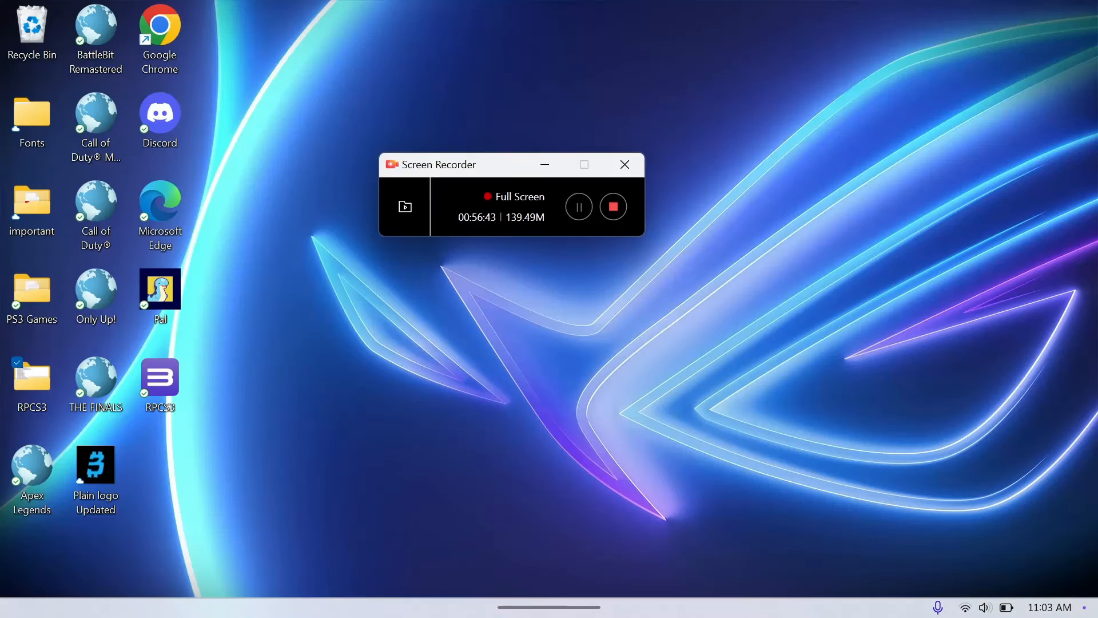
{"action": "left_click", "coordinate": [159, 378]}
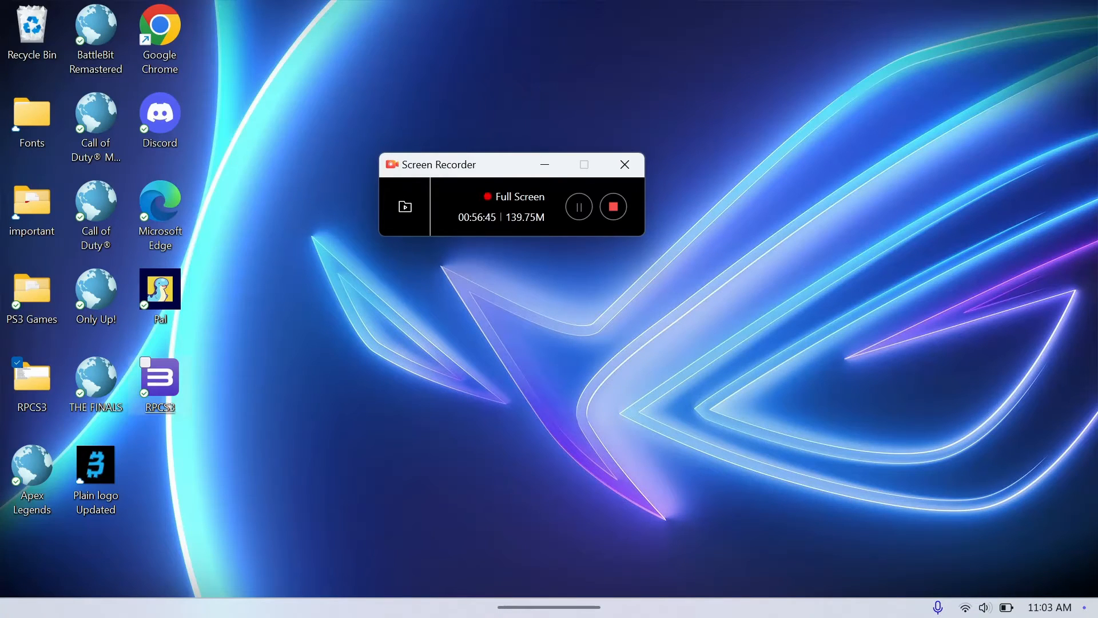
{"action": "double_click", "coordinate": [159, 377]}
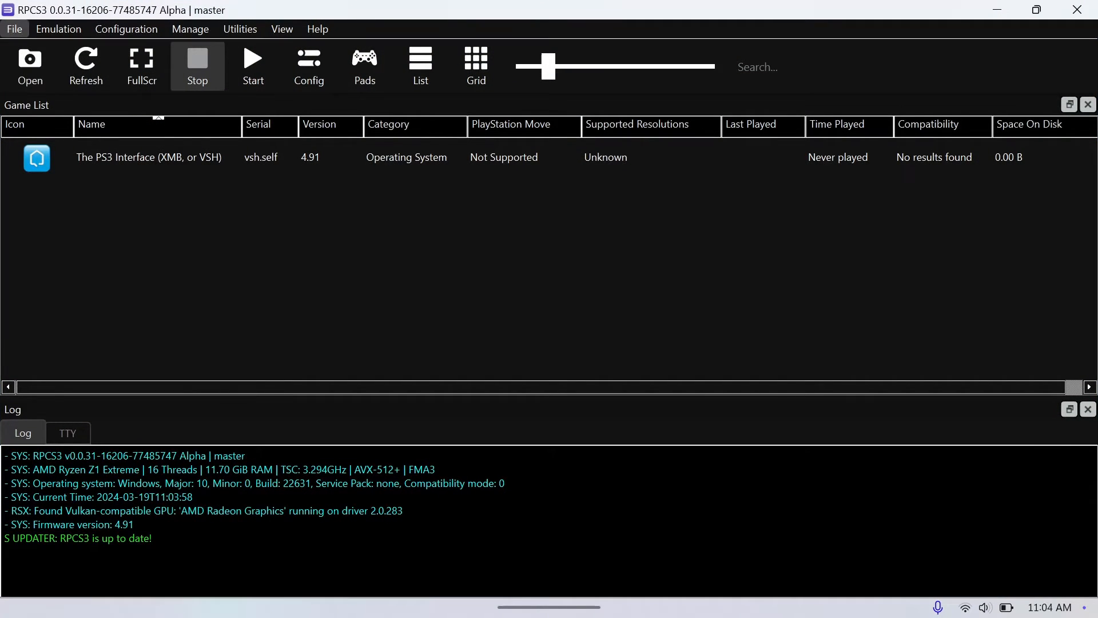
Add the PS3 Games 'NCAA Football 13 (USA)' folder with Precompile caches enabled.
{"action": "left_click", "coordinate": [13, 29]}
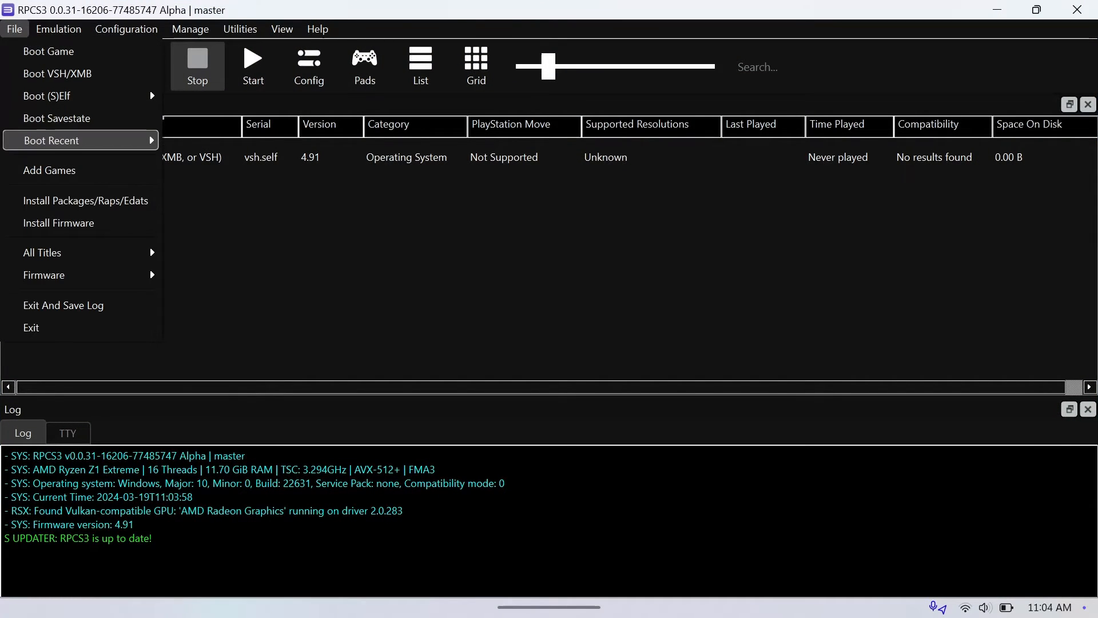
{"action": "mouse_move", "coordinate": [49, 170]}
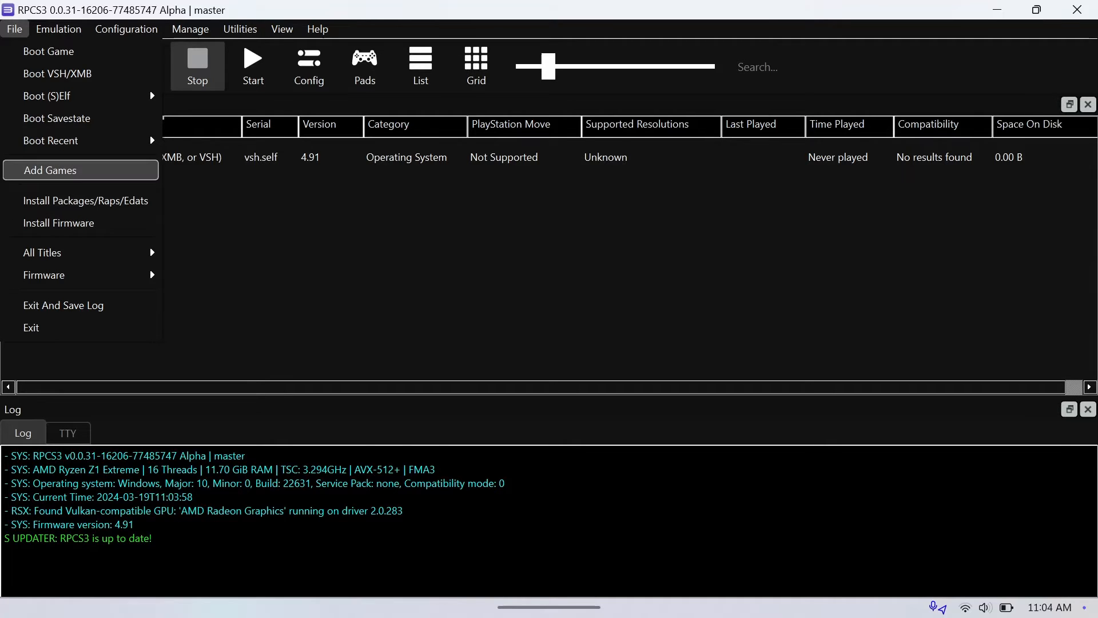
{"action": "left_click", "coordinate": [49, 169]}
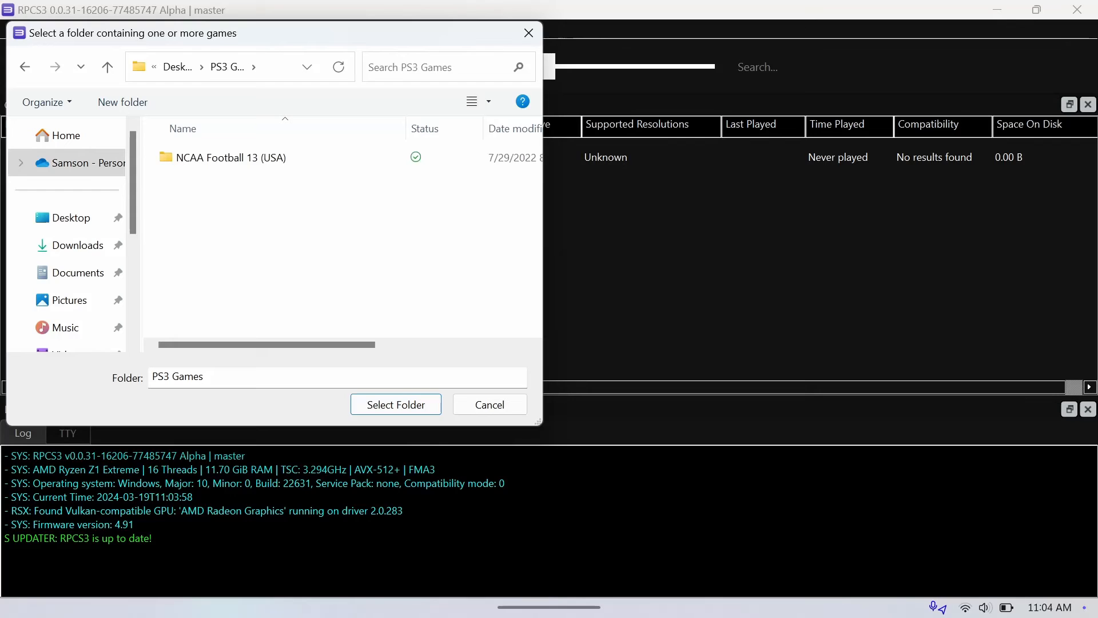
{"action": "double_click", "coordinate": [230, 157]}
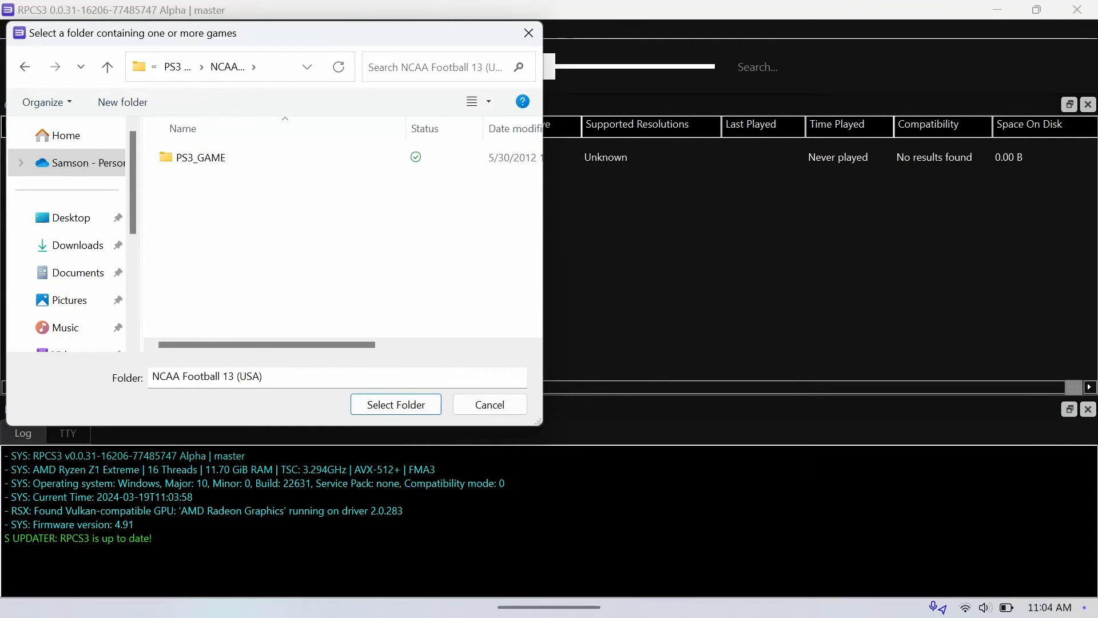
{"action": "left_click", "coordinate": [396, 404]}
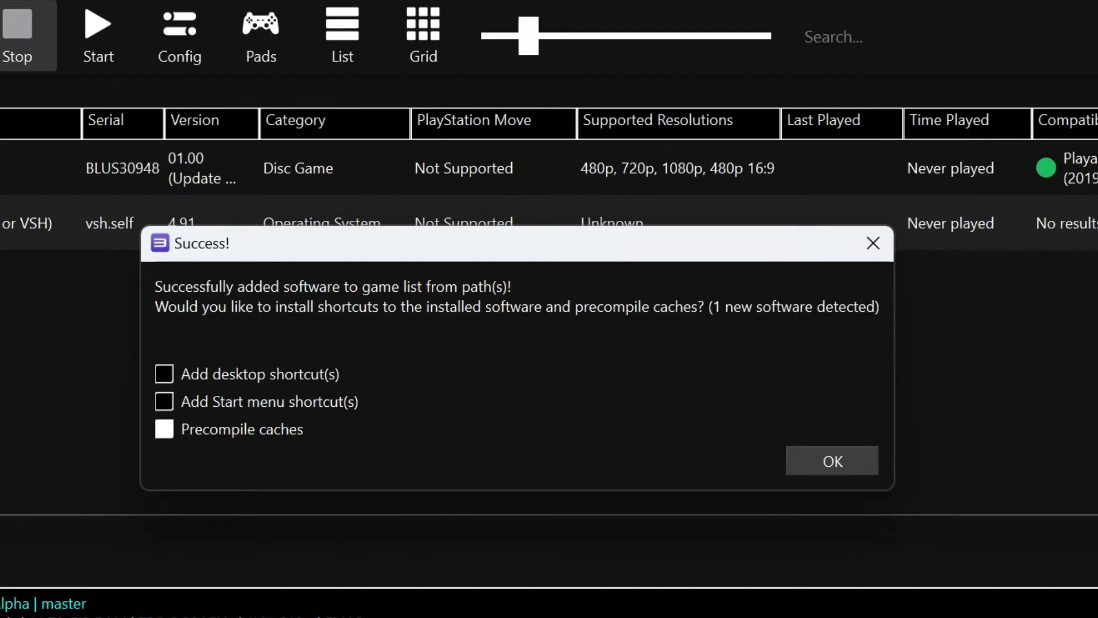
{"action": "left_click", "coordinate": [830, 461]}
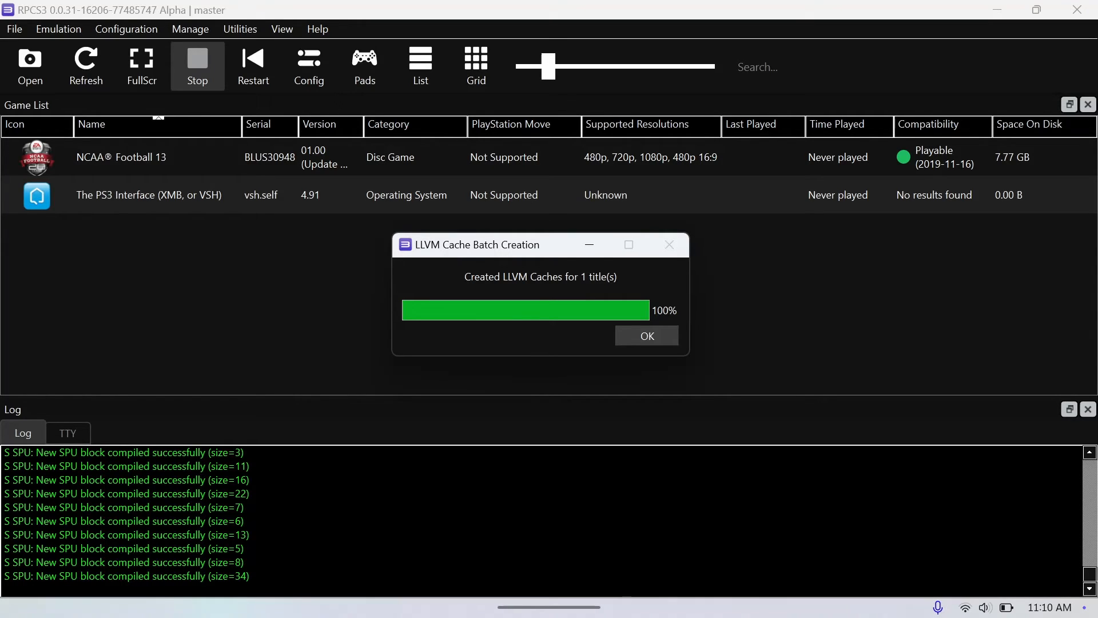
Dismiss the LLVM Cache Batch Creation notice and boot NCAA Football 13 from the list.
{"action": "left_click", "coordinate": [645, 335]}
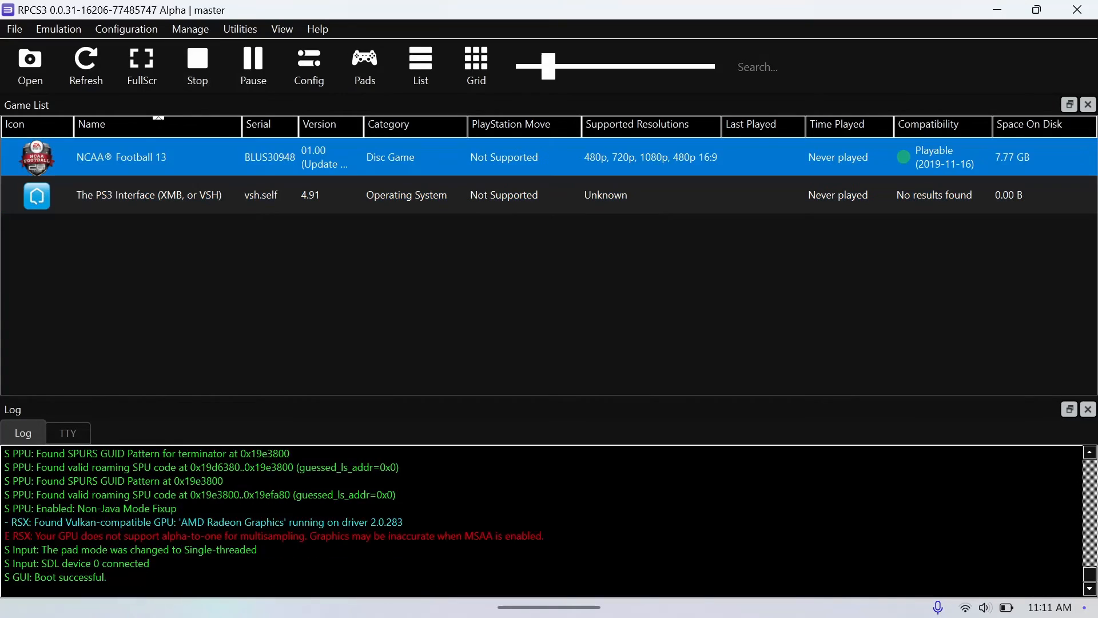
{"action": "double_click", "coordinate": [121, 157]}
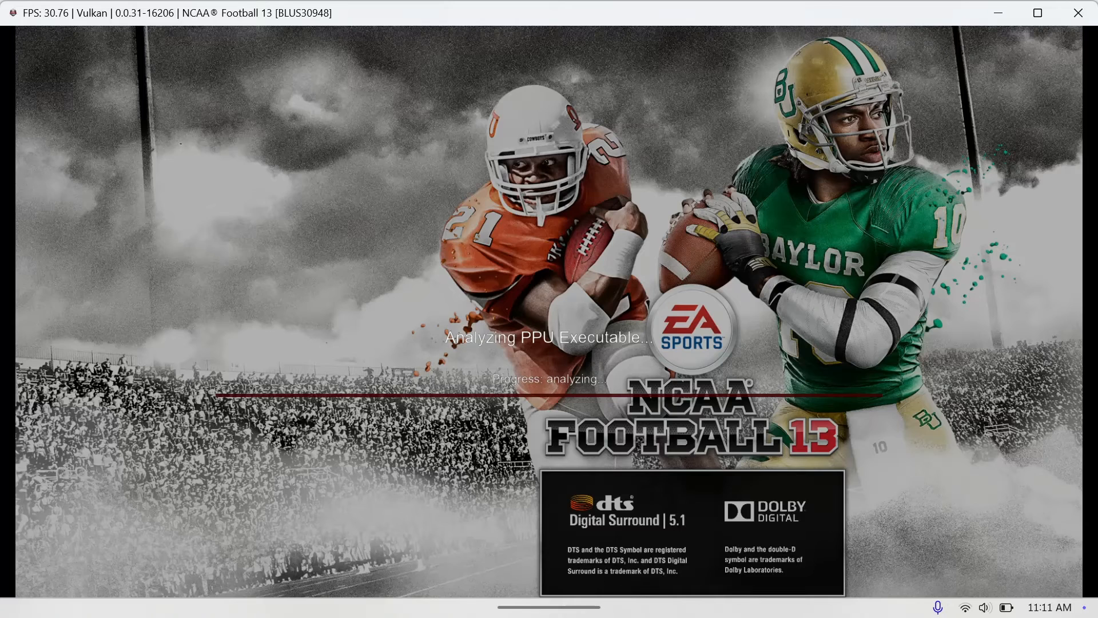